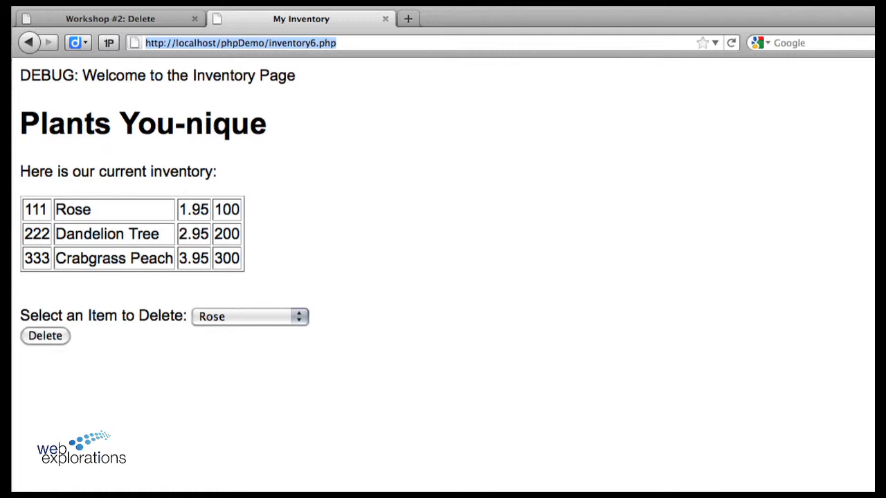
pyautogui.moveTo(304, 280)
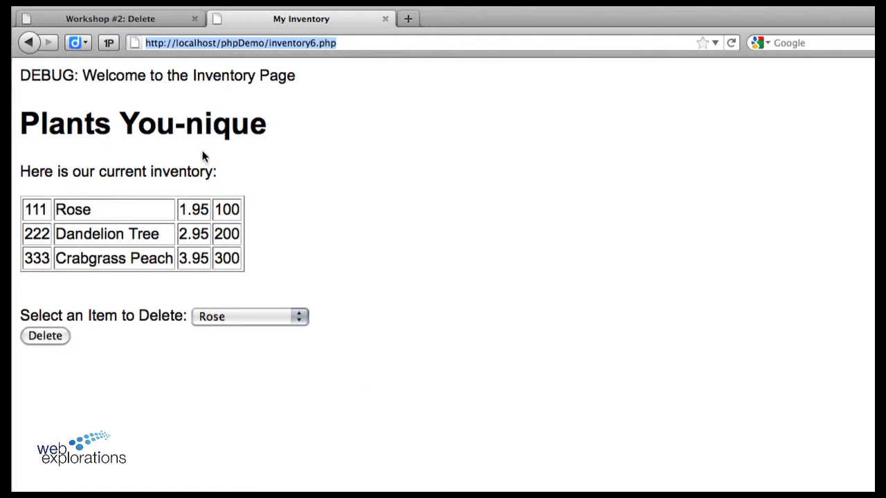
pyautogui.moveTo(102, 291)
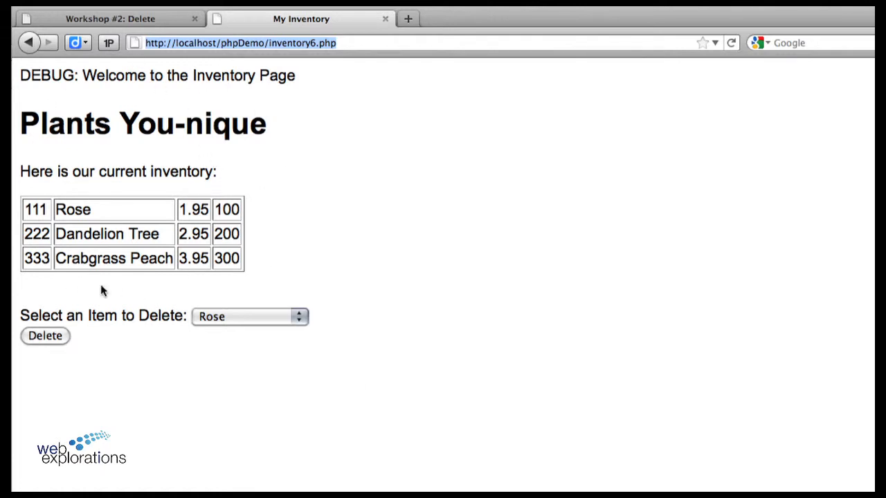
pyautogui.moveTo(243, 117)
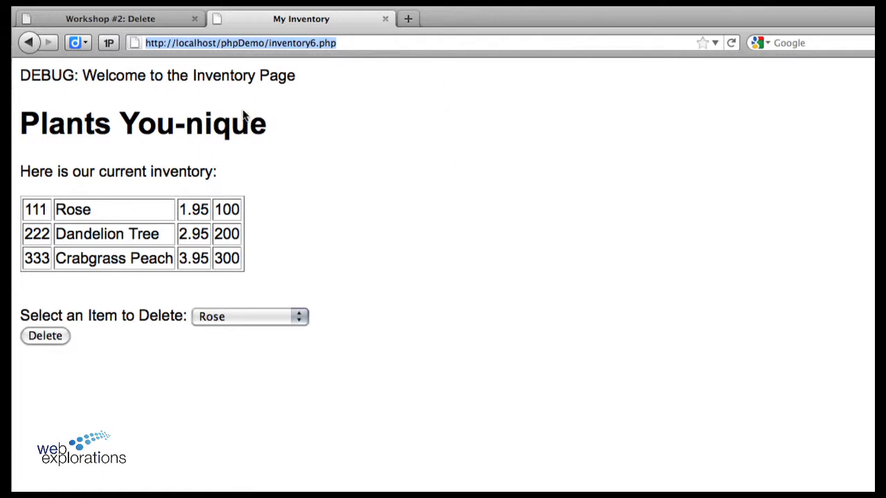
# Choose Dandelion Tree in the 'Select an Item to Delete' dropdown
pyautogui.click(249, 315)
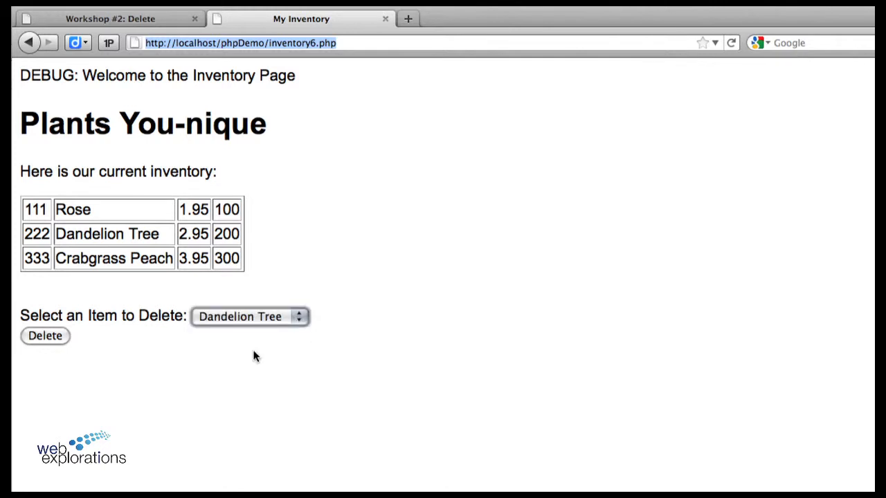
# Submit the Delete form, revealing hidSubmitFlag 99 and the foreach warning with no inventory table
pyautogui.click(44, 336)
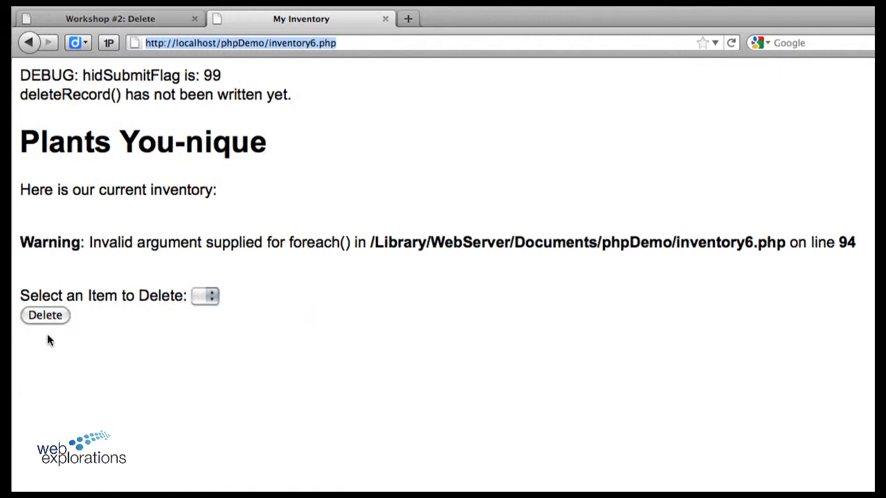
pyautogui.moveTo(30, 100)
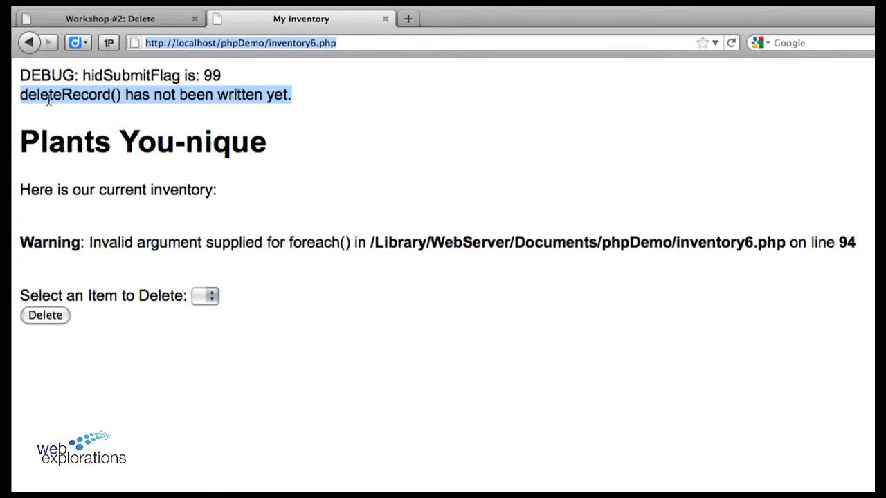
pyautogui.moveTo(290, 175)
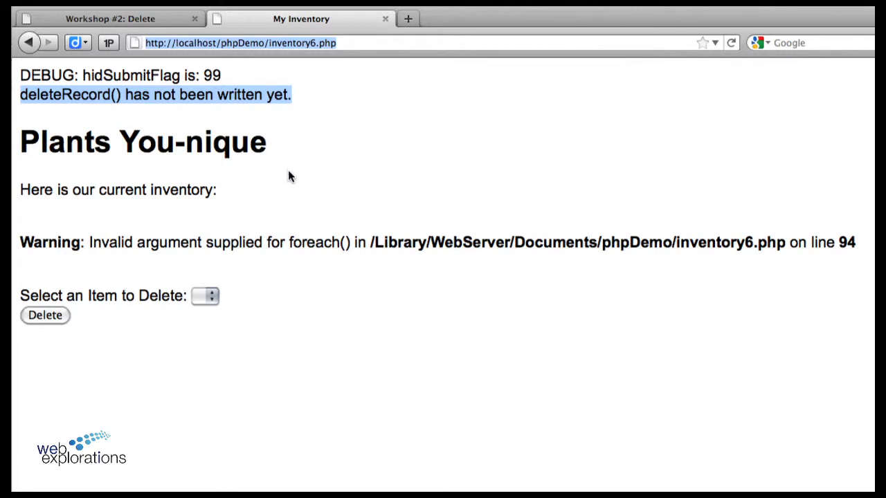
pyautogui.moveTo(155, 246)
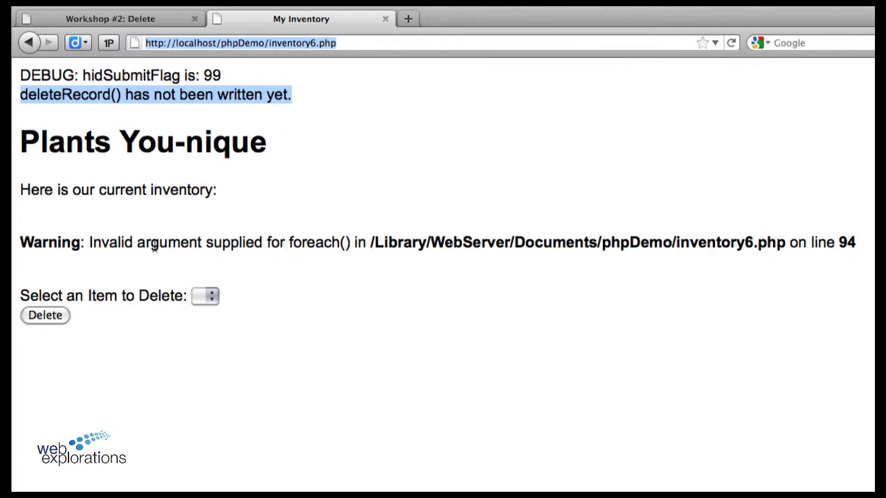
pyautogui.moveTo(809, 243)
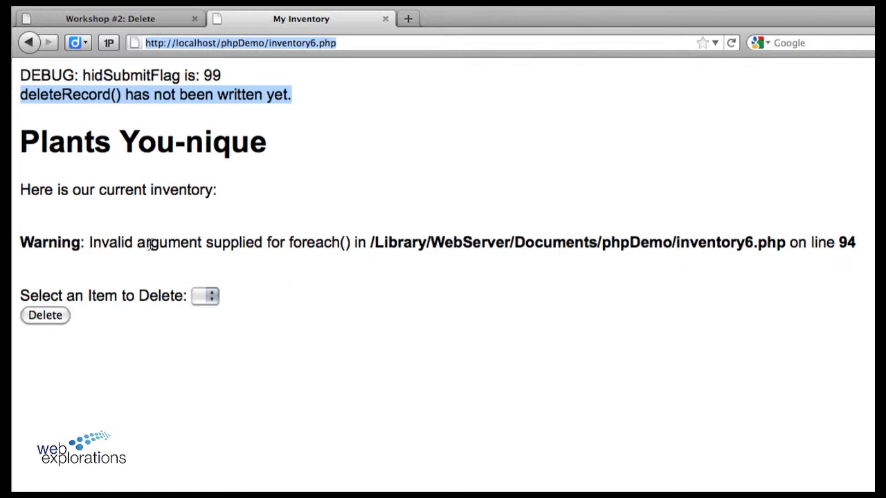
pyautogui.moveTo(196, 286)
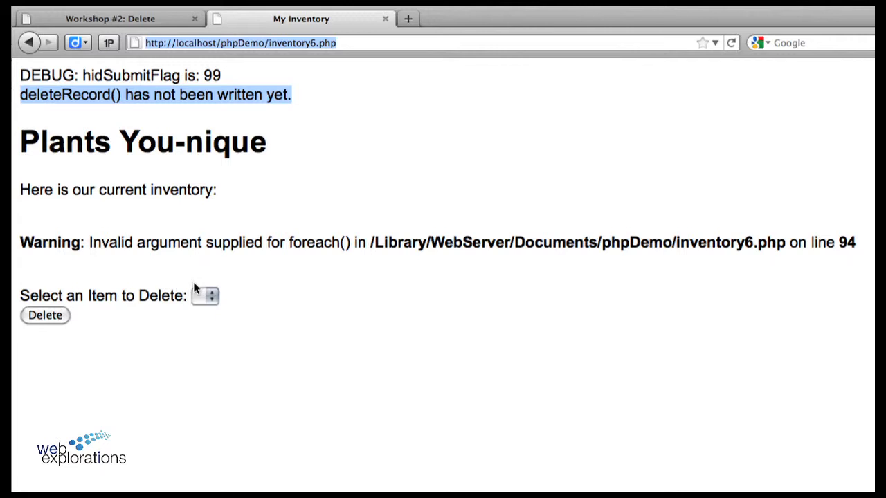
pyautogui.moveTo(205, 298)
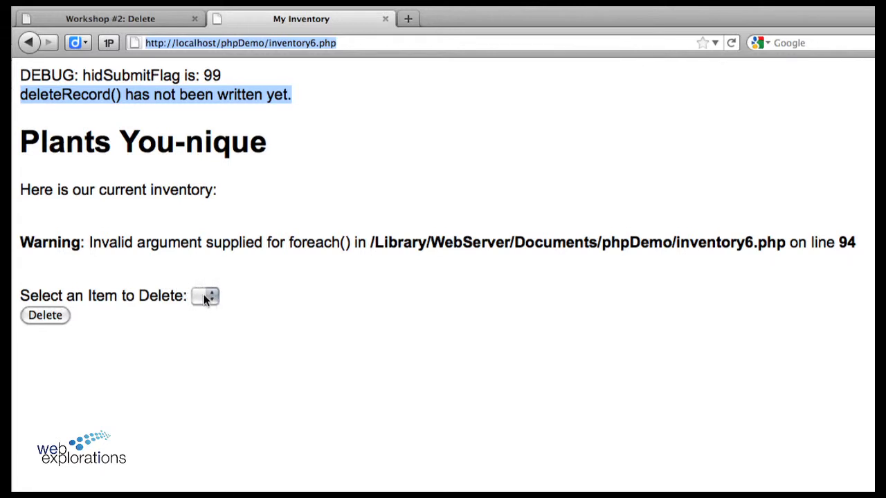
pyautogui.moveTo(307, 158)
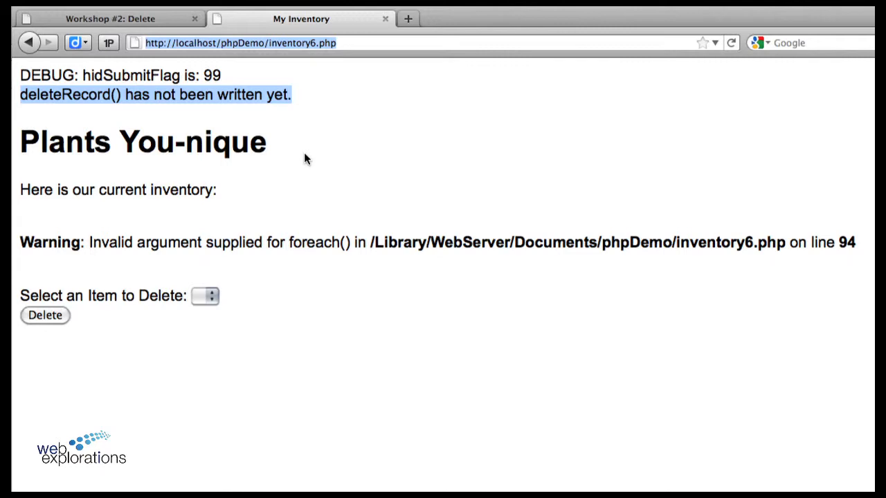
pyautogui.moveTo(257, 387)
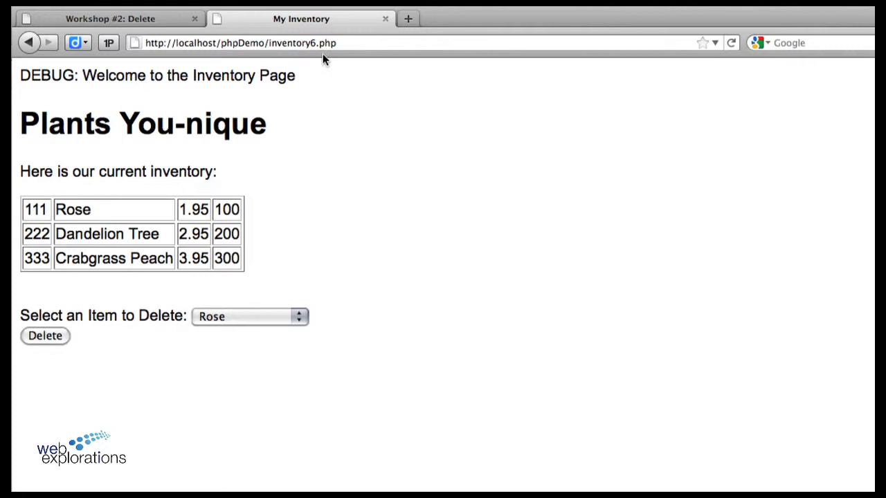
pyautogui.moveTo(343, 43)
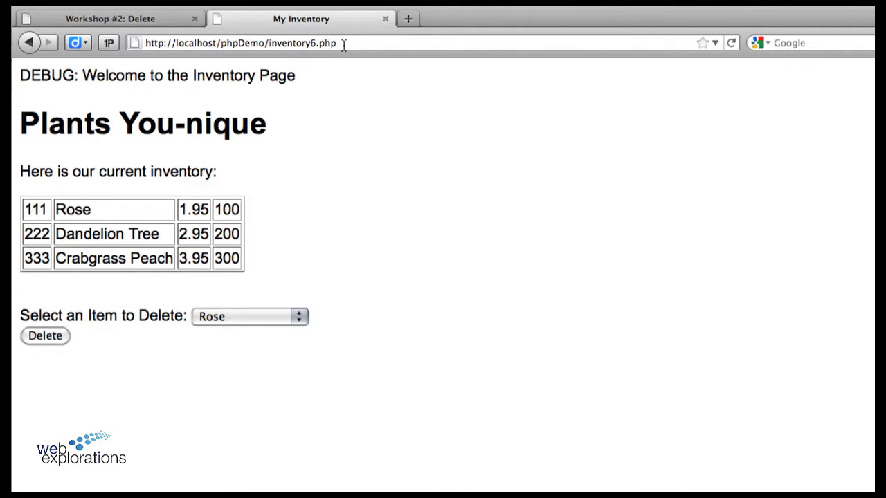
pyautogui.moveTo(358, 163)
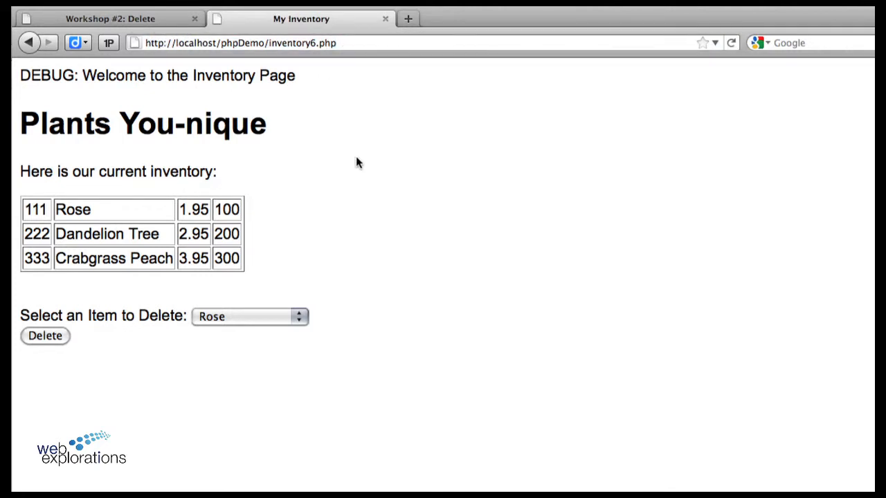
pyautogui.moveTo(232, 357)
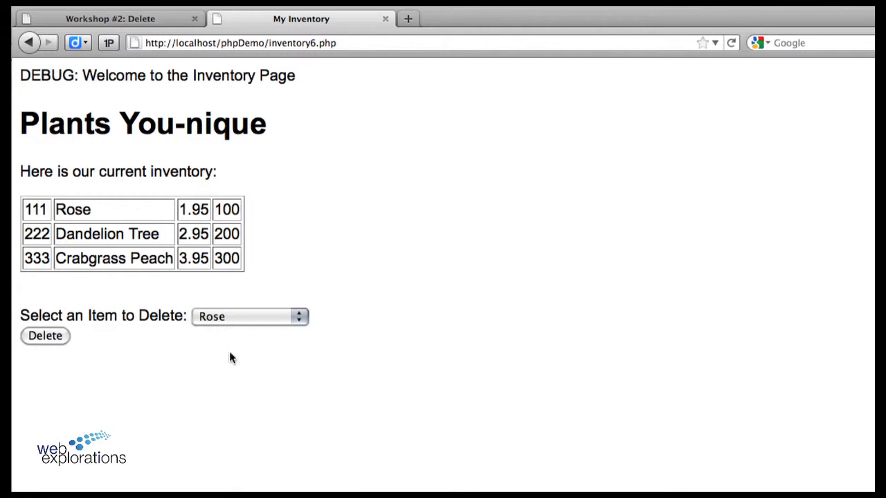
# Submit Delete again, then reload and Resend the form so the foreach warning reappears
pyautogui.click(45, 336)
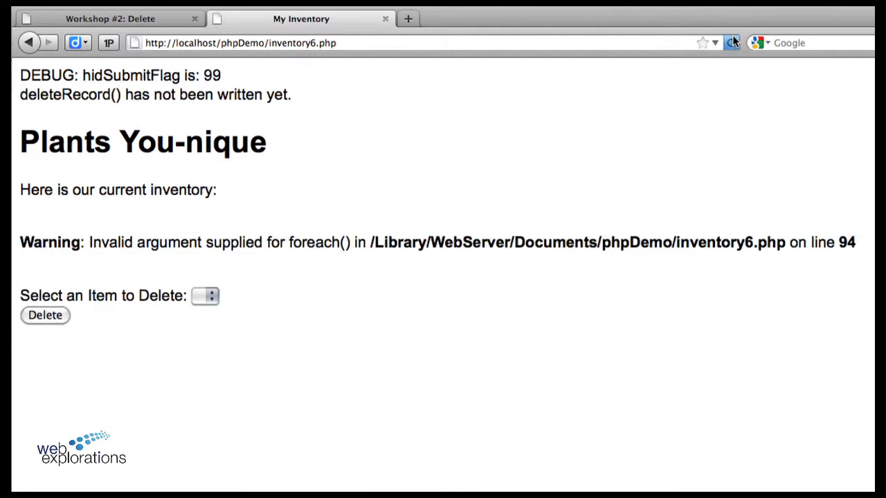
pyautogui.click(730, 41)
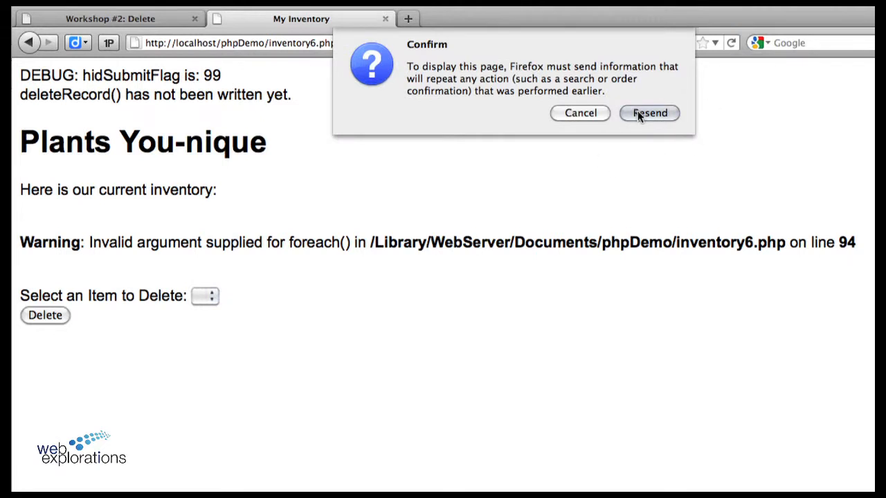
pyautogui.click(649, 114)
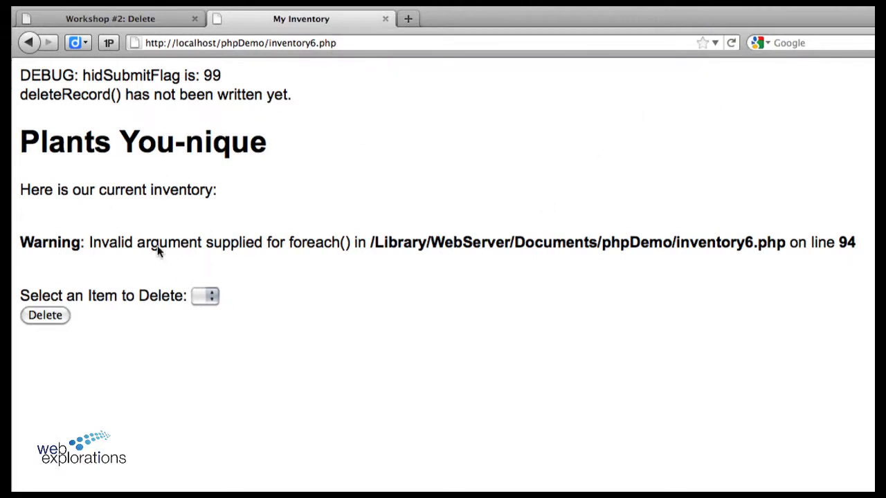
pyautogui.moveTo(109, 141)
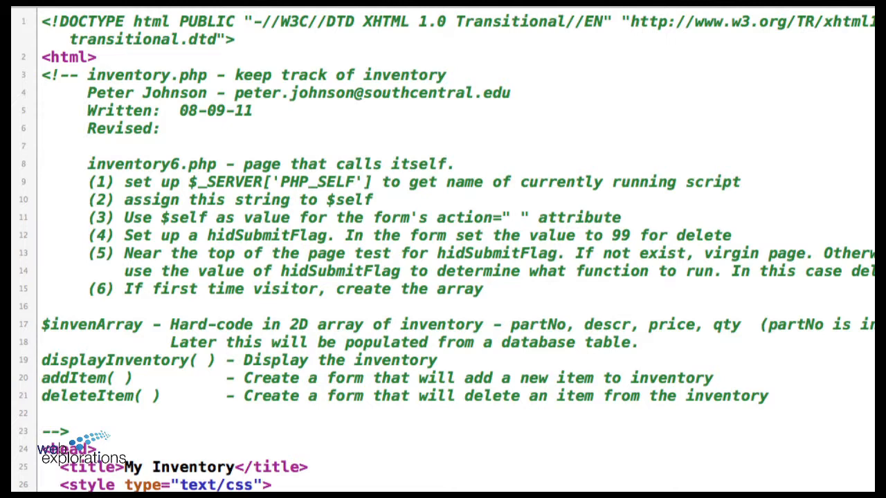
pyautogui.scroll(-3)
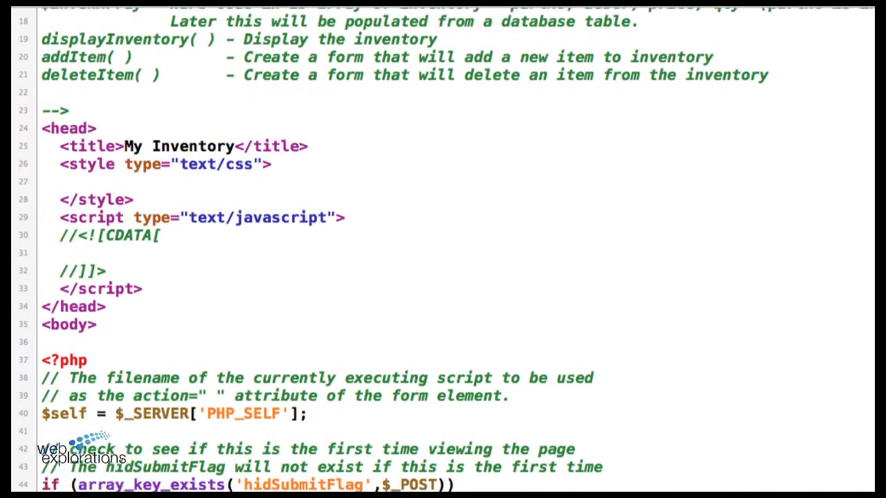
pyautogui.scroll(-3)
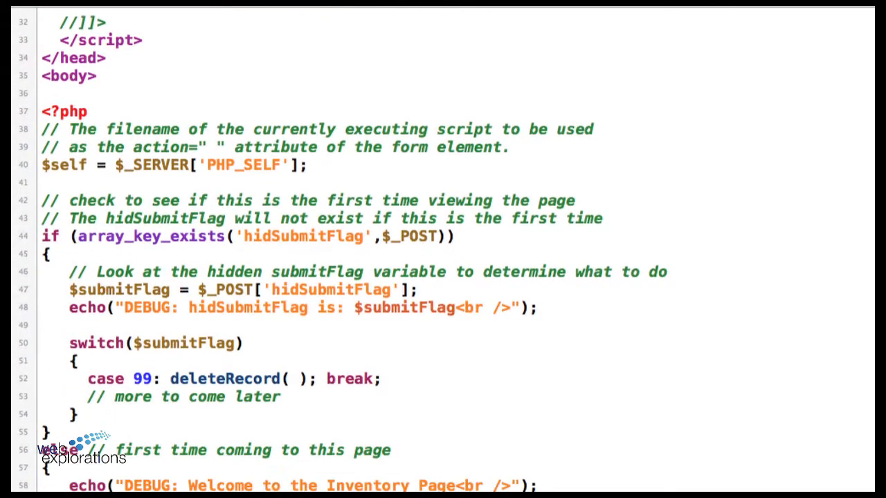
pyautogui.scroll(-3)
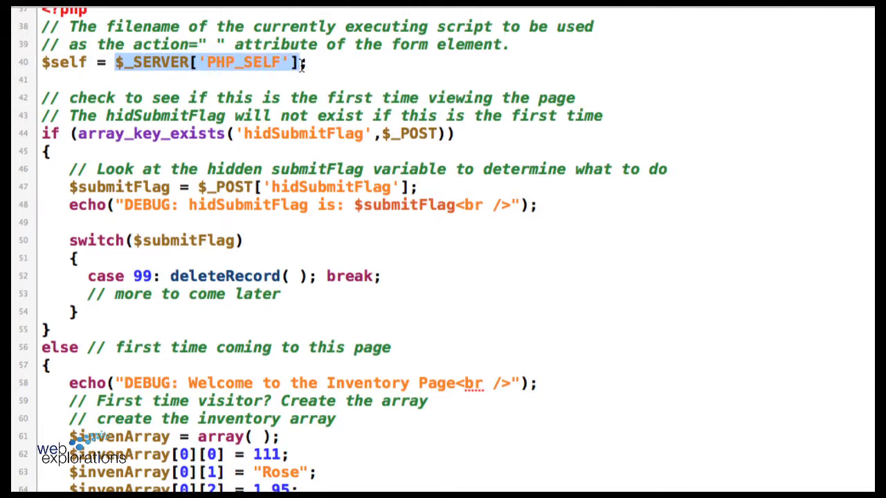
pyautogui.moveTo(86, 62)
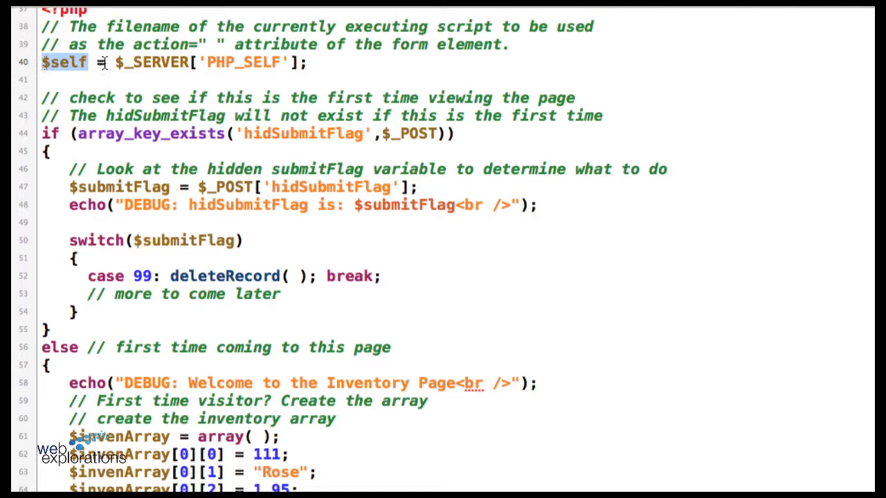
pyautogui.moveTo(553, 191)
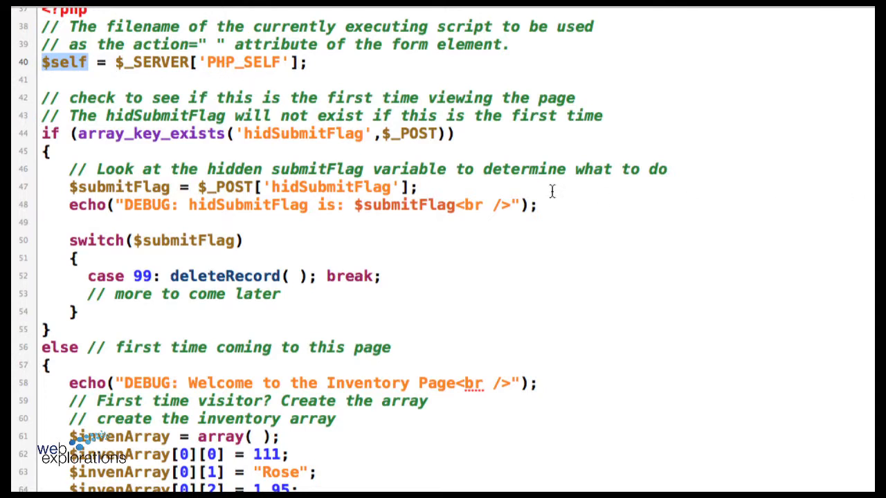
pyautogui.moveTo(551, 191)
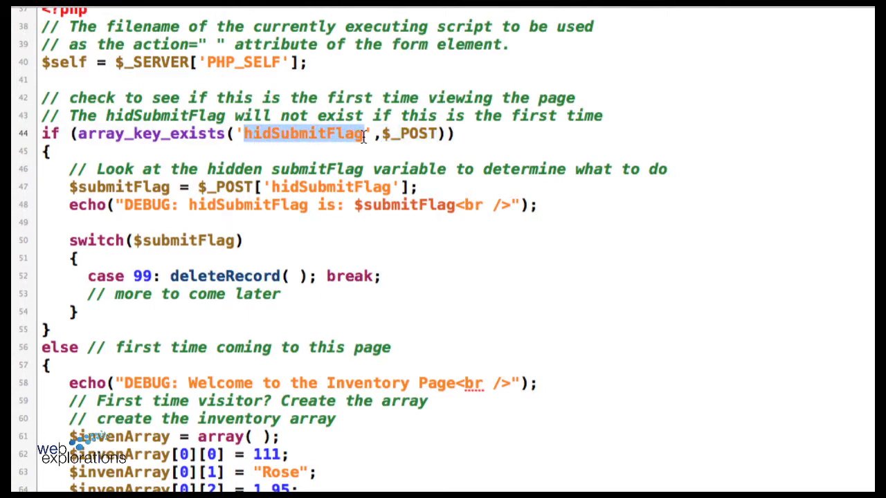
pyautogui.moveTo(358, 244)
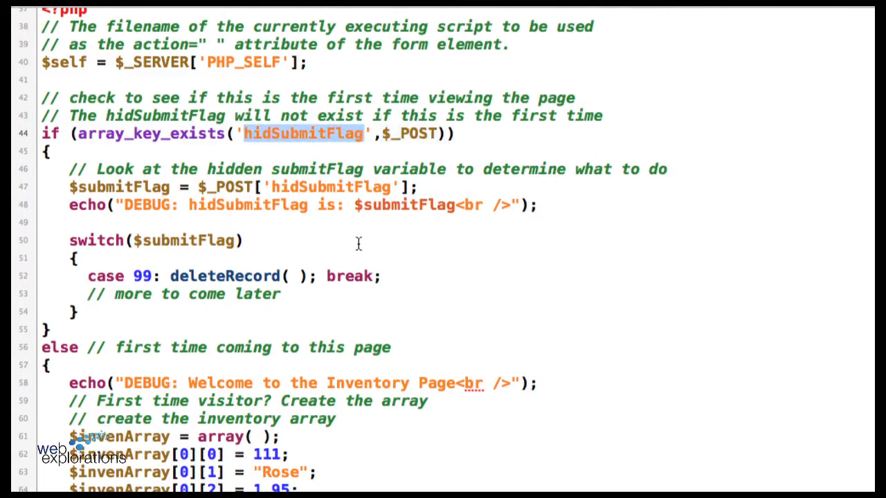
pyautogui.moveTo(197, 252)
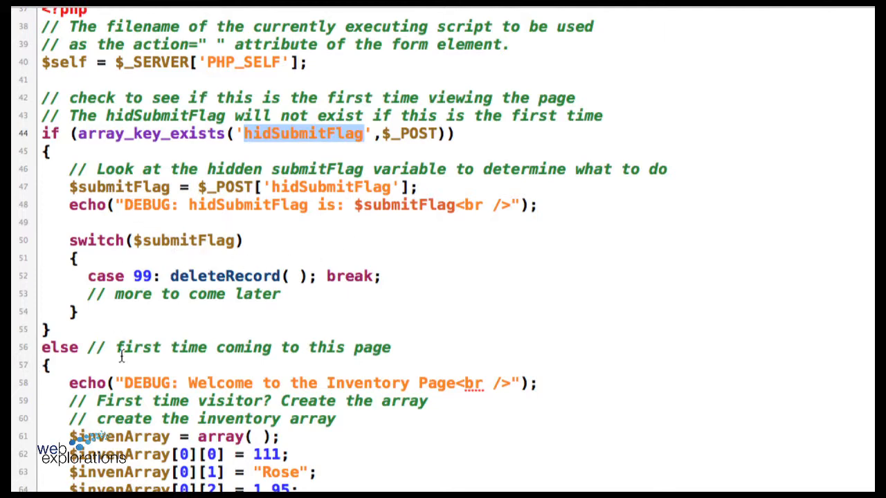
pyautogui.scroll(-3)
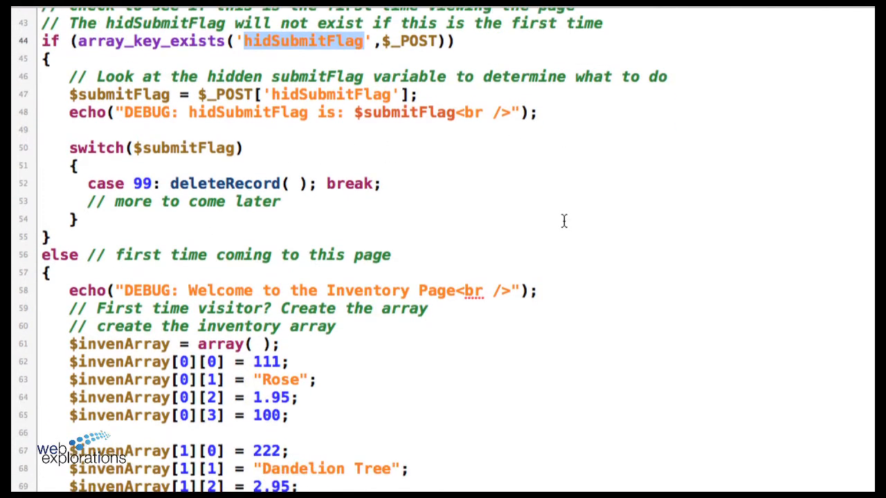
pyautogui.scroll(-3)
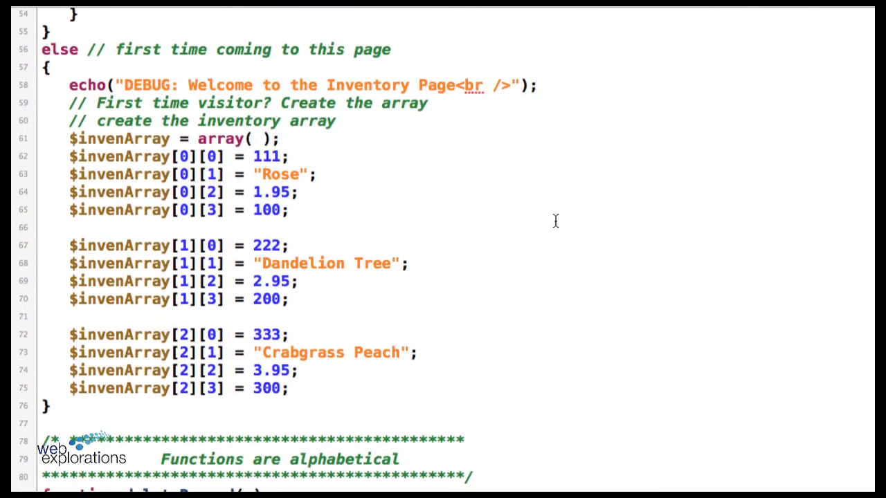
pyautogui.moveTo(251, 353)
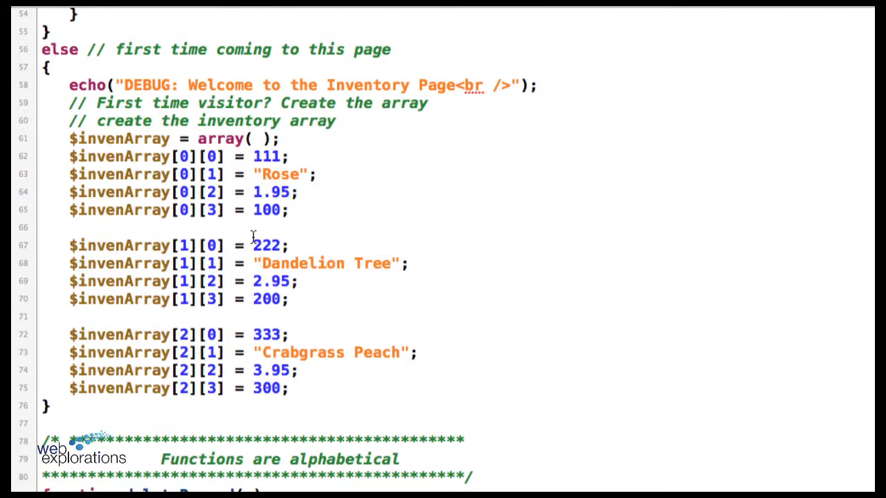
pyautogui.scroll(-3)
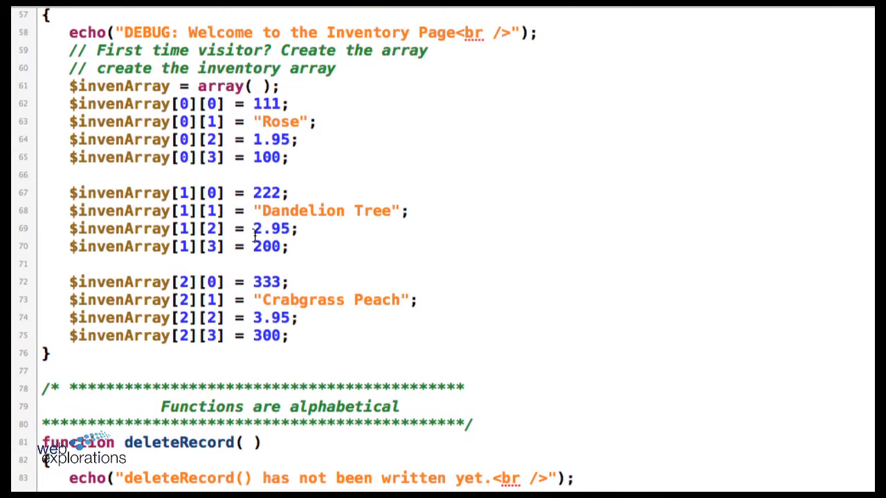
pyautogui.scroll(-3)
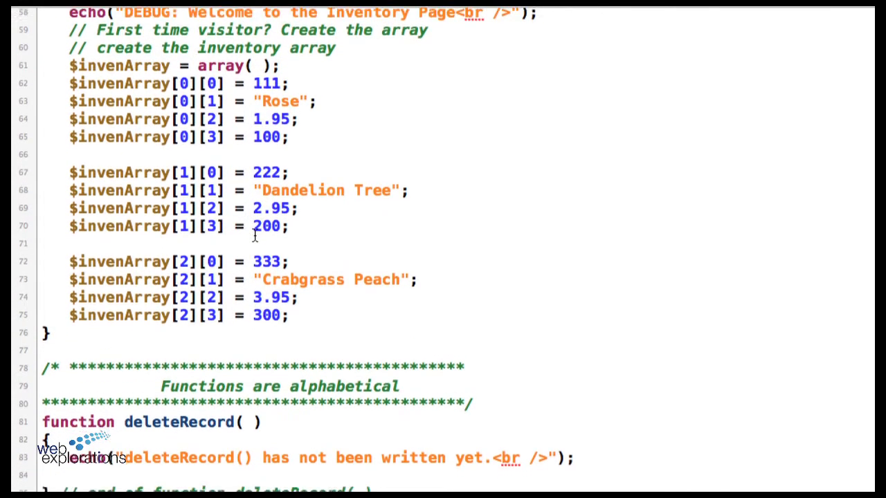
pyautogui.scroll(3)
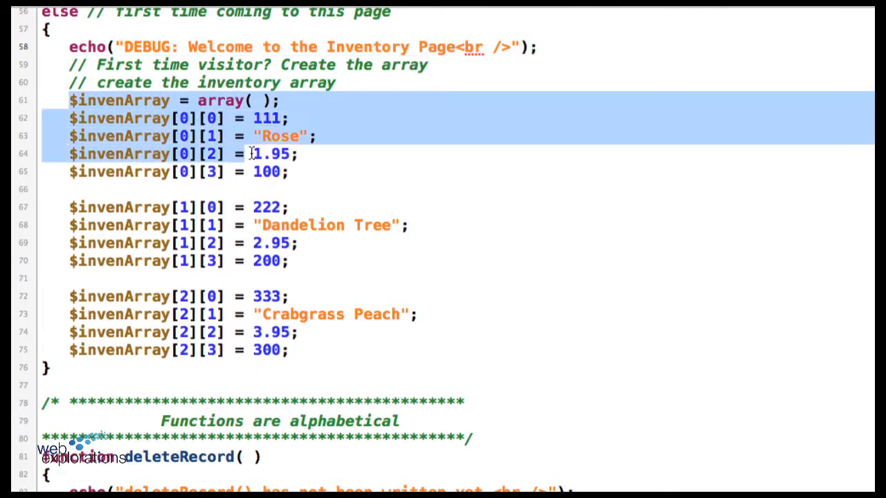
pyautogui.scroll(-3)
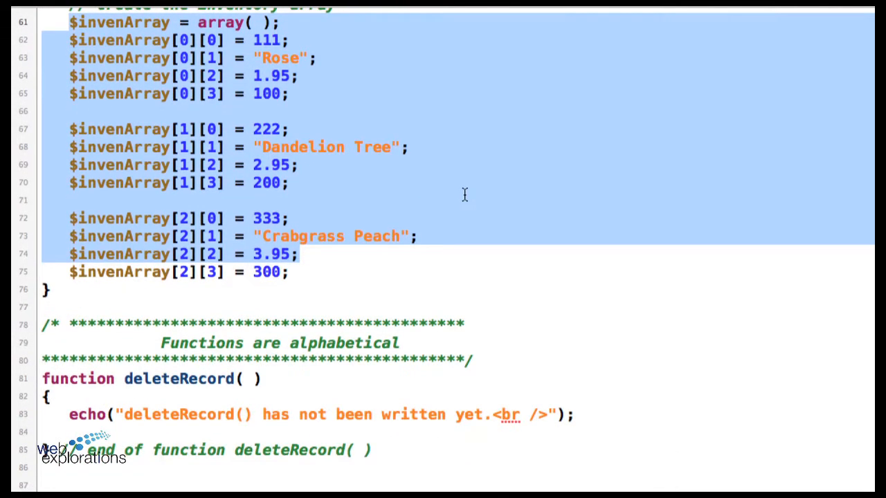
pyautogui.scroll(-3)
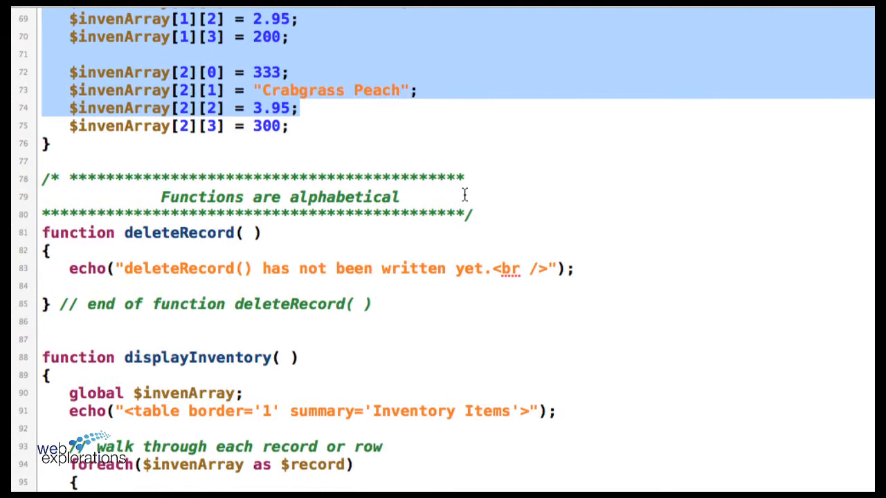
pyautogui.scroll(-3)
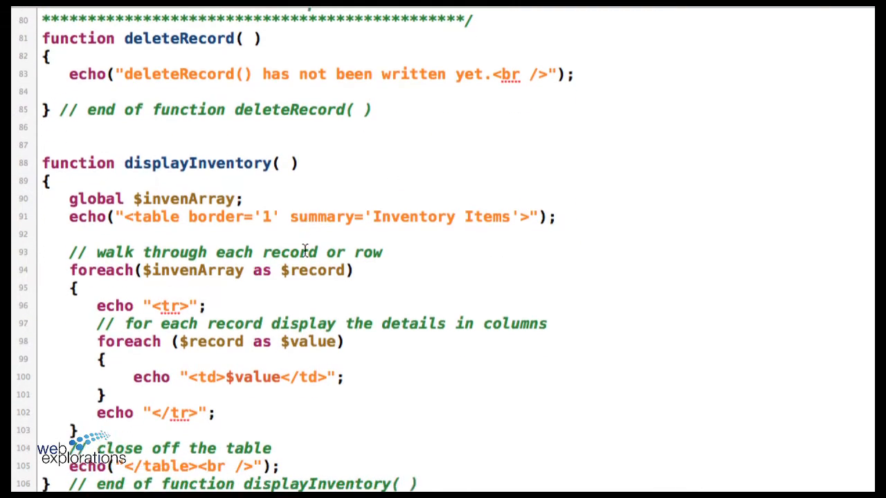
pyautogui.scroll(-3)
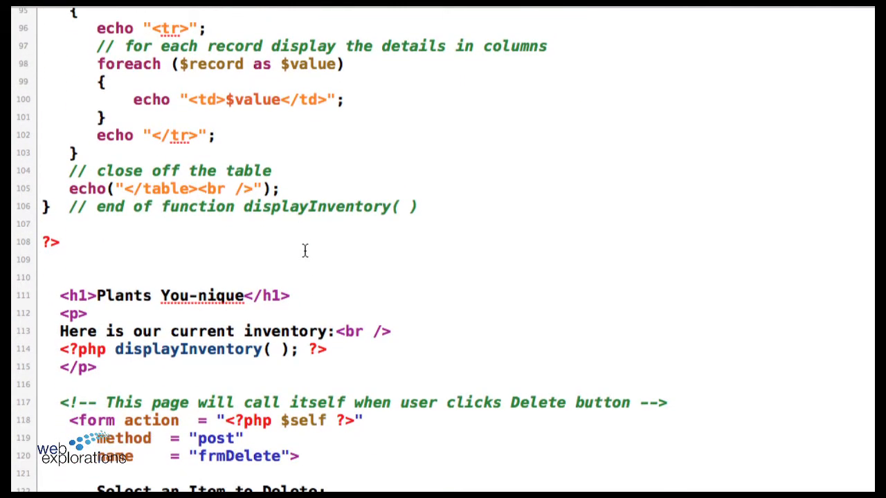
pyautogui.scroll(-3)
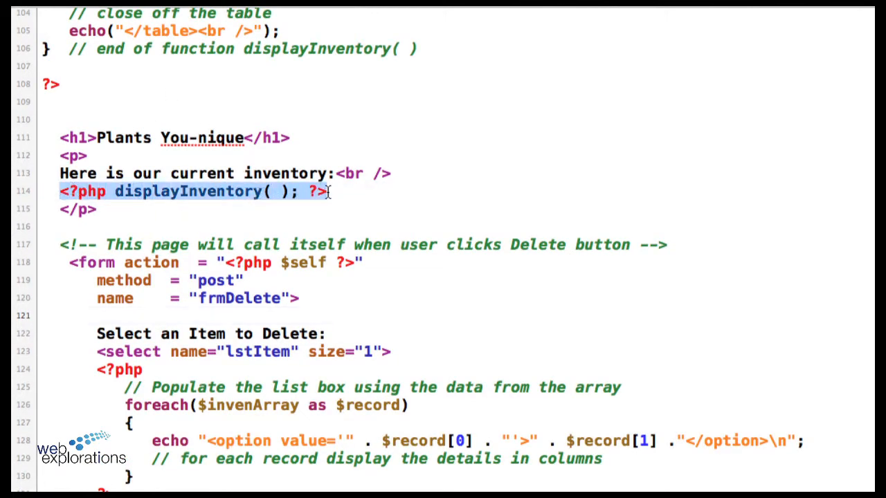
pyautogui.scroll(3)
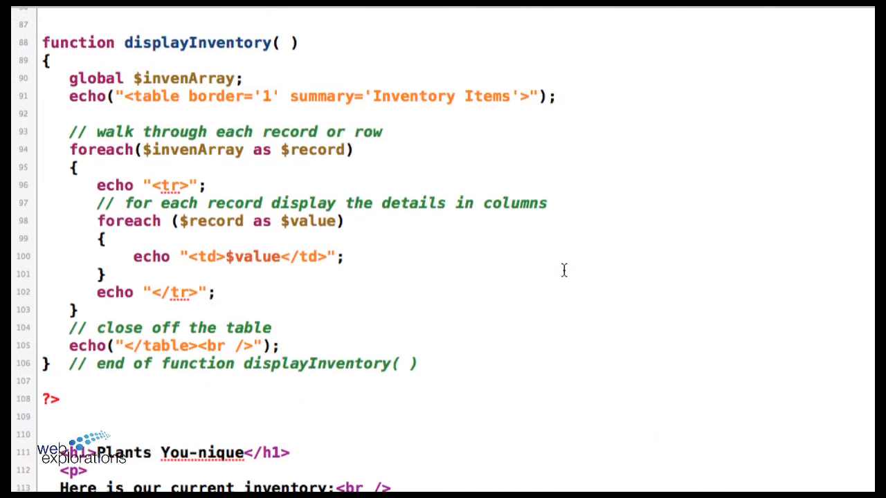
pyautogui.scroll(3)
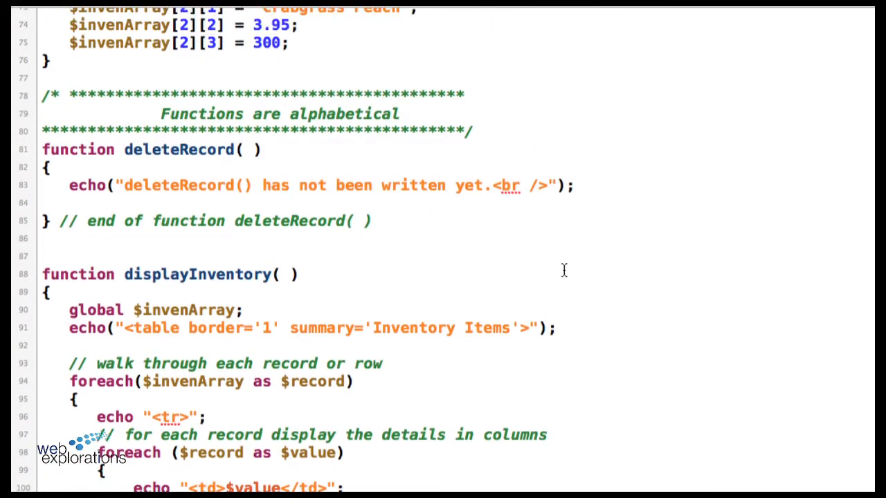
pyautogui.scroll(-3)
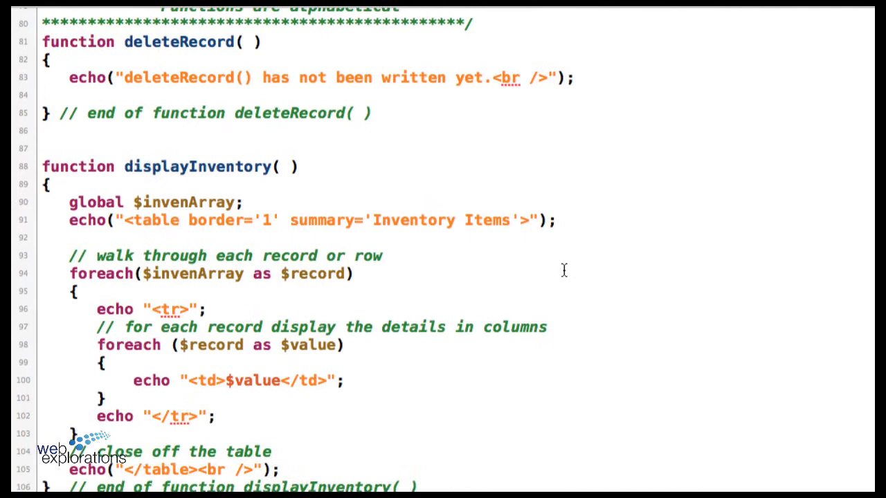
pyautogui.scroll(-3)
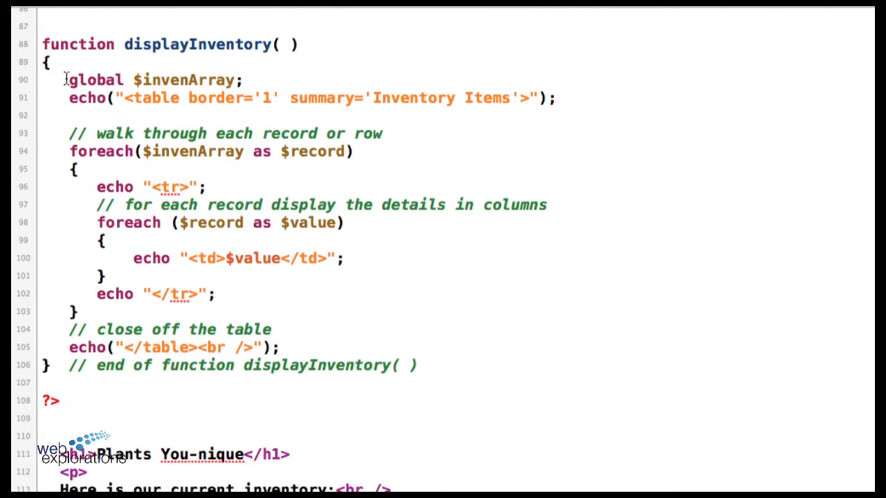
pyautogui.moveTo(69, 79); pyautogui.dragTo(243, 79)
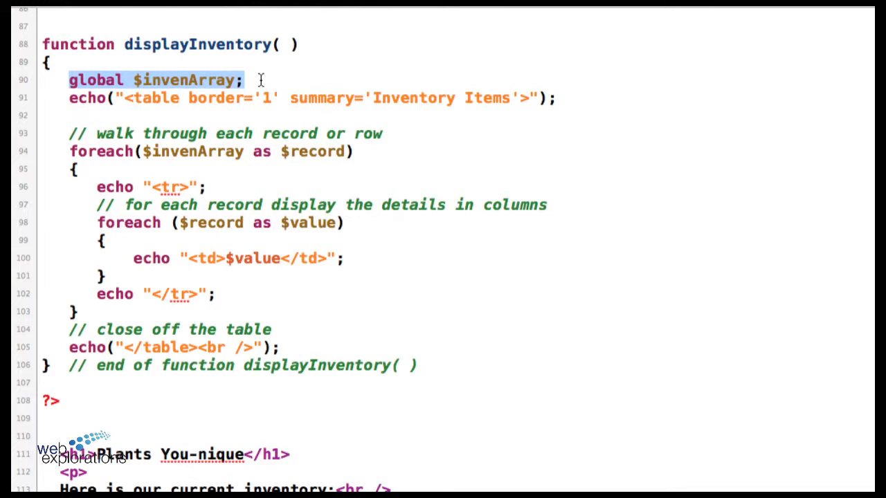
pyautogui.moveTo(260, 79); pyautogui.dragTo(423, 222)
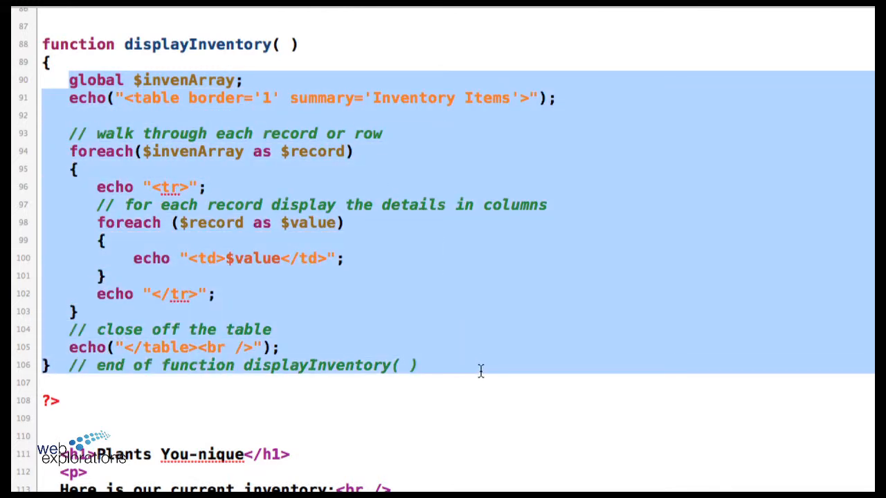
pyautogui.click(216, 222)
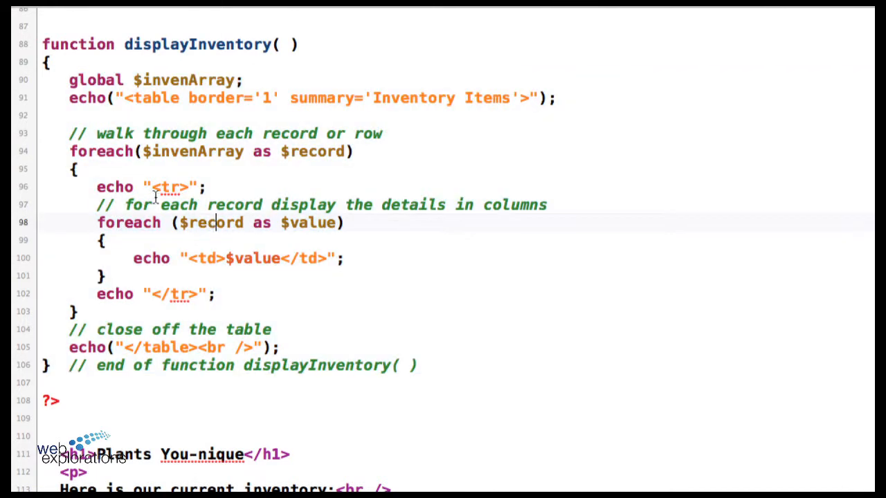
pyautogui.moveTo(213, 247)
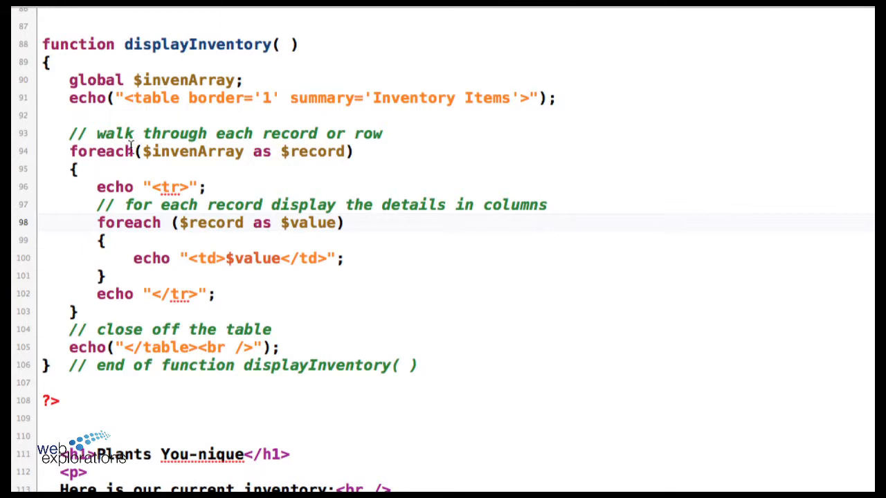
pyautogui.moveTo(143, 235)
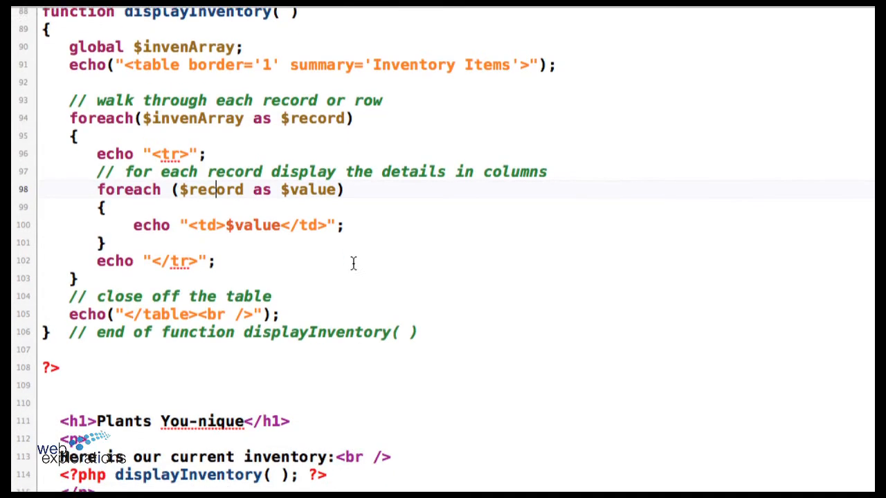
pyautogui.scroll(-3)
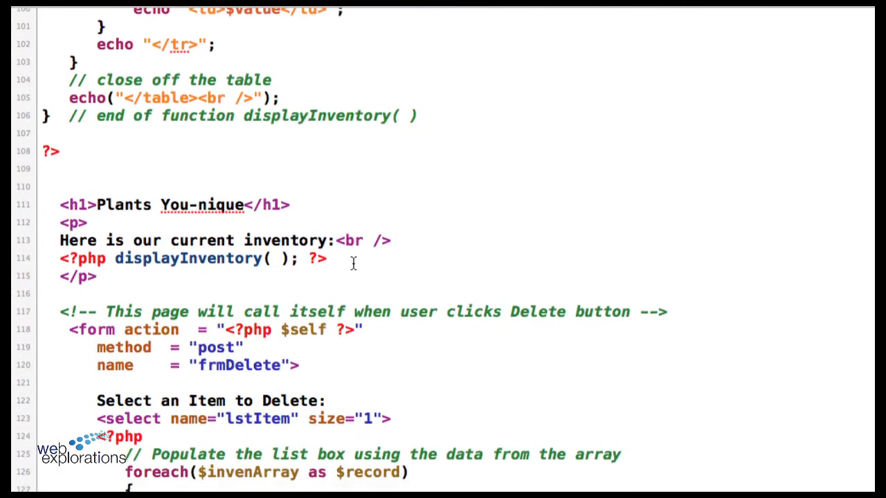
pyautogui.scroll(-3)
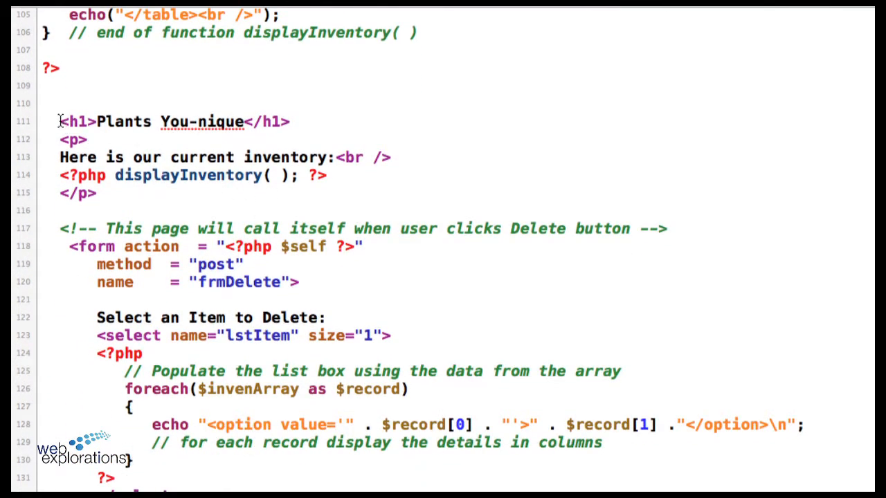
pyautogui.moveTo(116, 246)
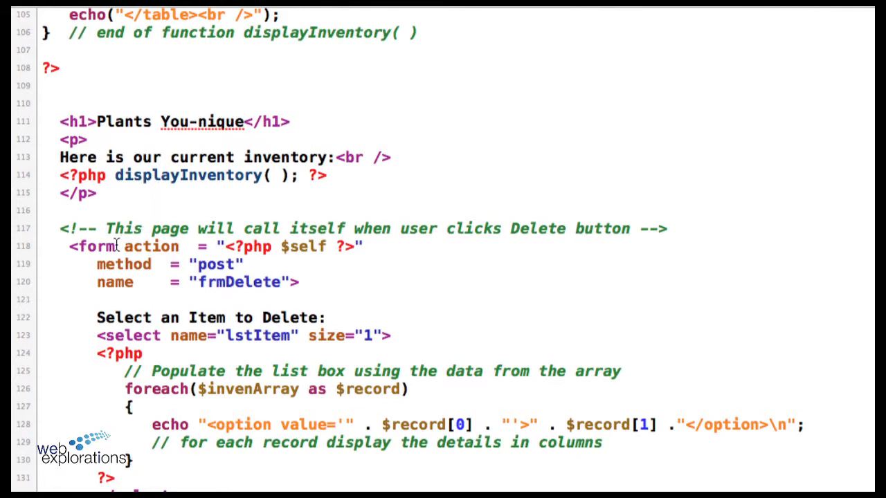
pyautogui.scroll(-3)
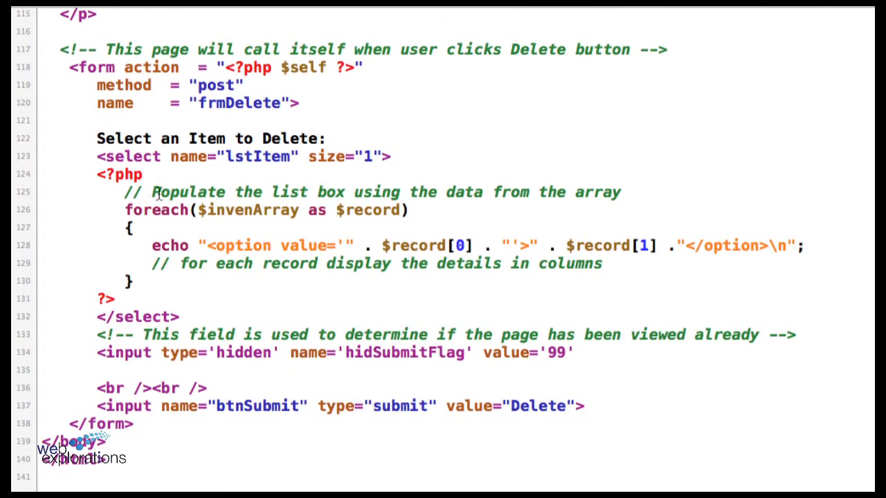
pyautogui.moveTo(125, 210); pyautogui.dragTo(526, 263)
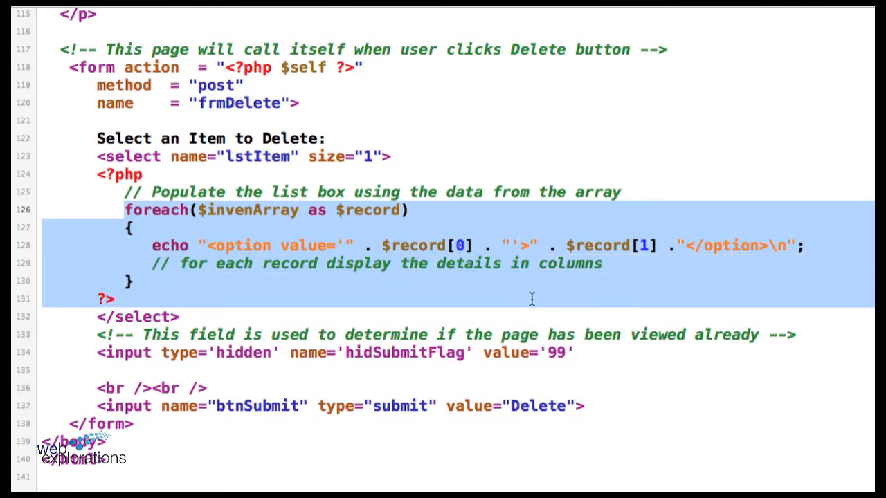
pyautogui.click(193, 211)
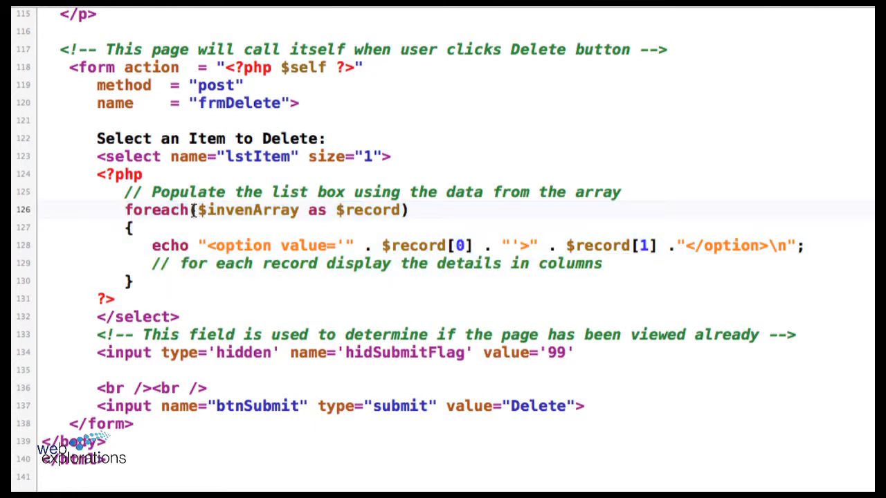
pyautogui.doubleClick(246, 211)
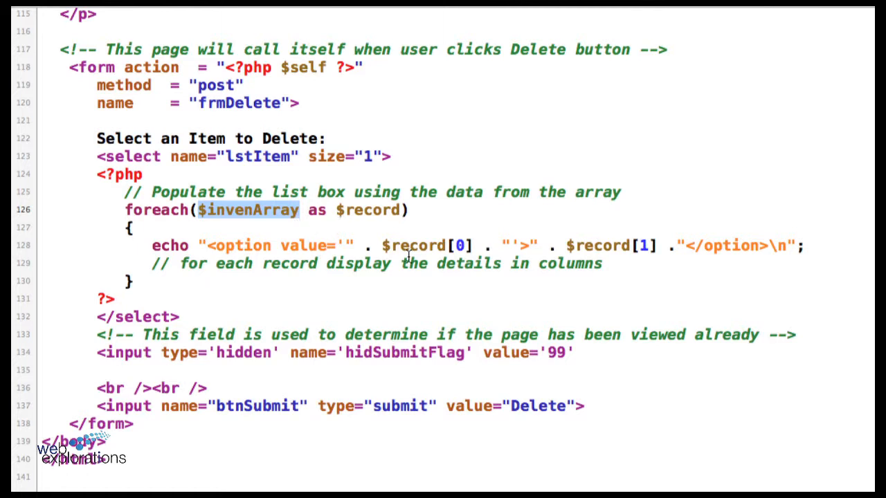
pyautogui.doubleClick(414, 247)
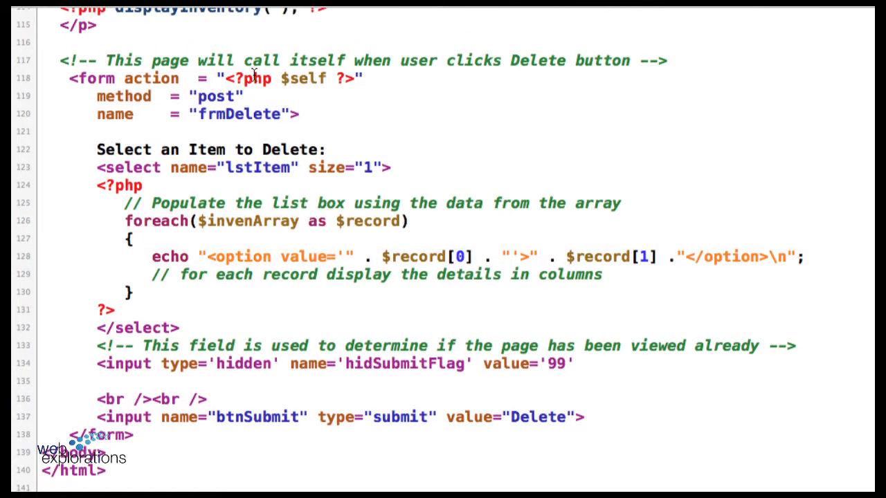
pyautogui.doubleClick(303, 77)
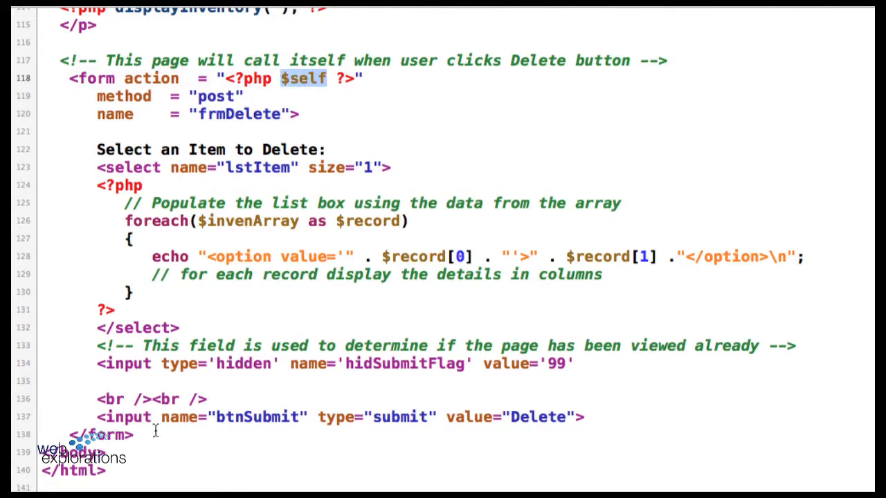
pyautogui.moveTo(296, 108)
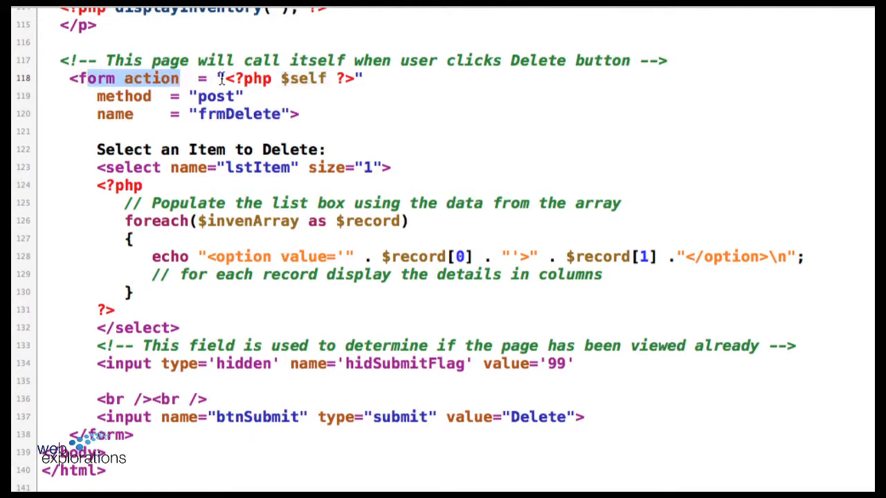
pyautogui.moveTo(220, 78); pyautogui.dragTo(353, 78)
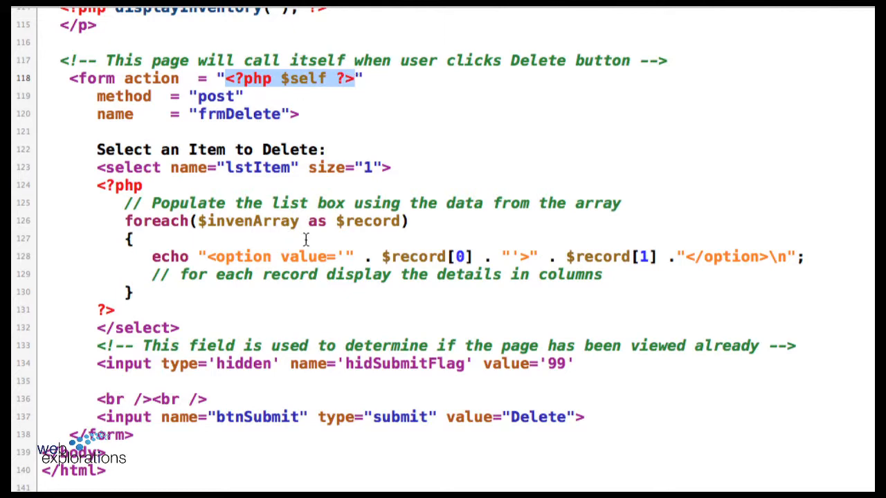
pyautogui.moveTo(343, 105)
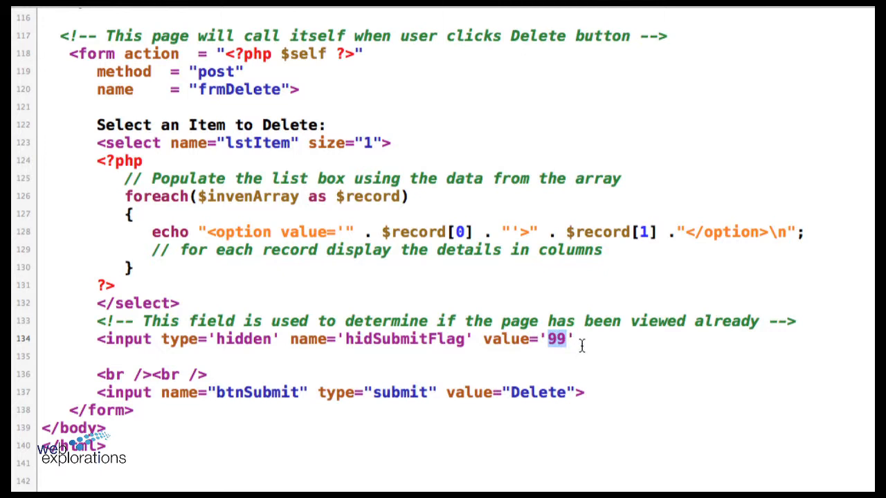
pyautogui.moveTo(445, 244)
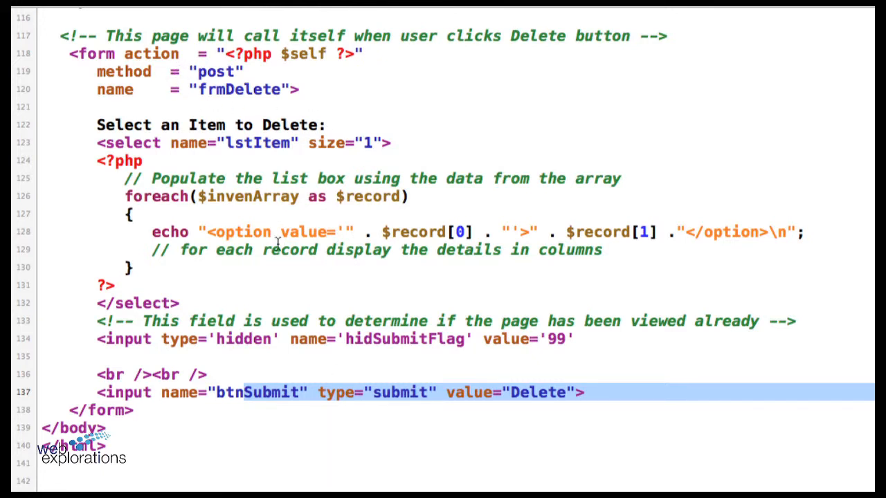
pyautogui.doubleClick(215, 72)
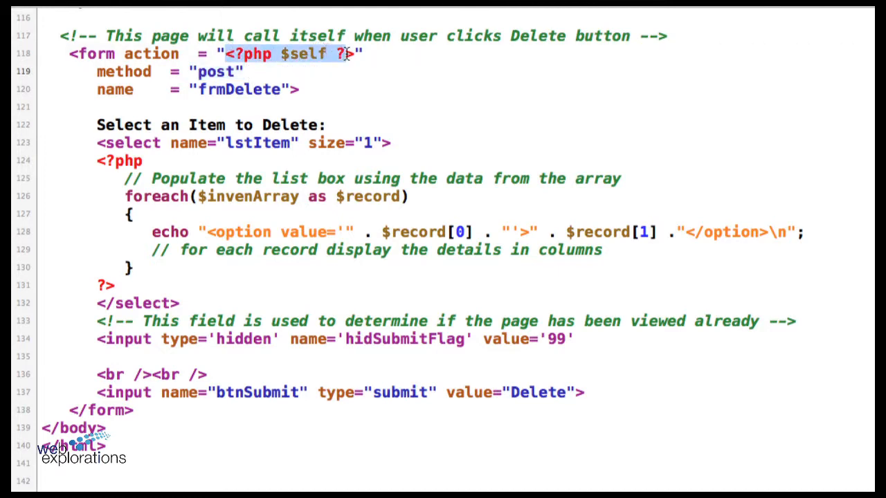
pyautogui.scroll(3)
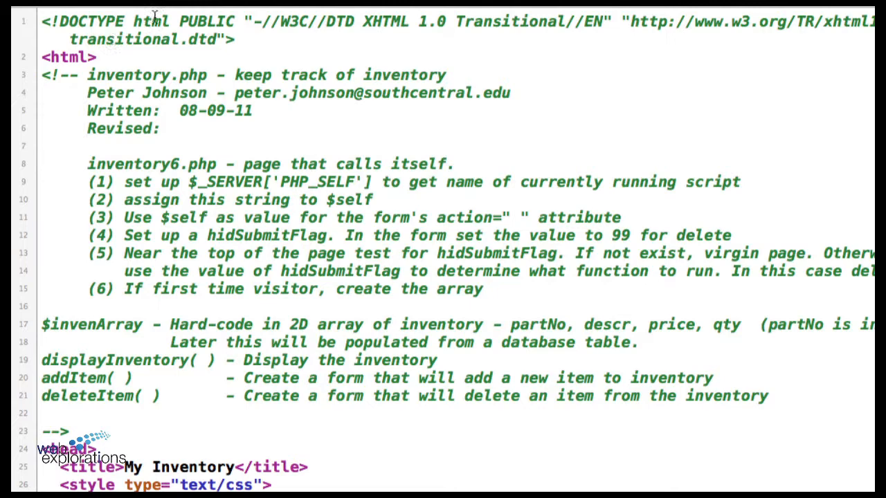
pyautogui.scroll(-3)
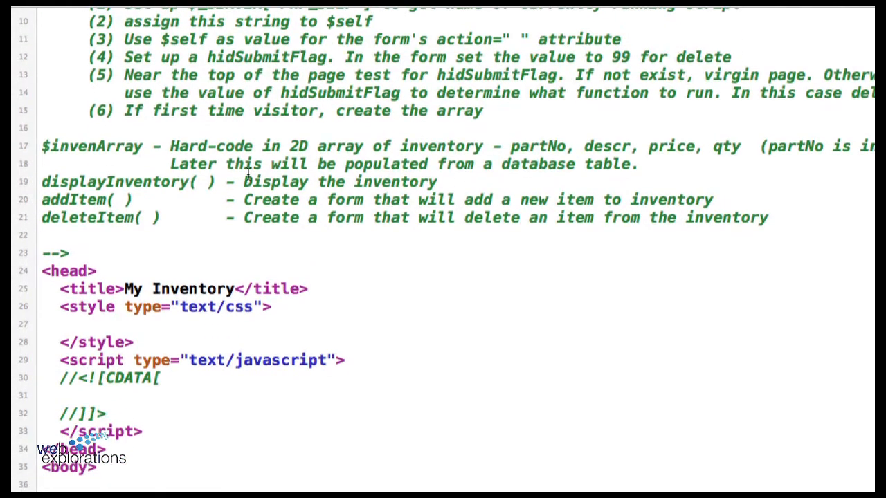
pyautogui.scroll(-3)
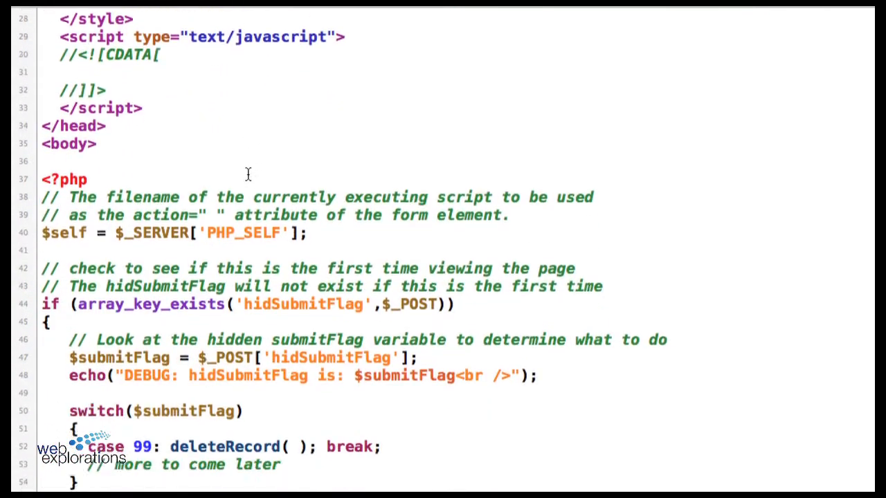
pyautogui.scroll(-3)
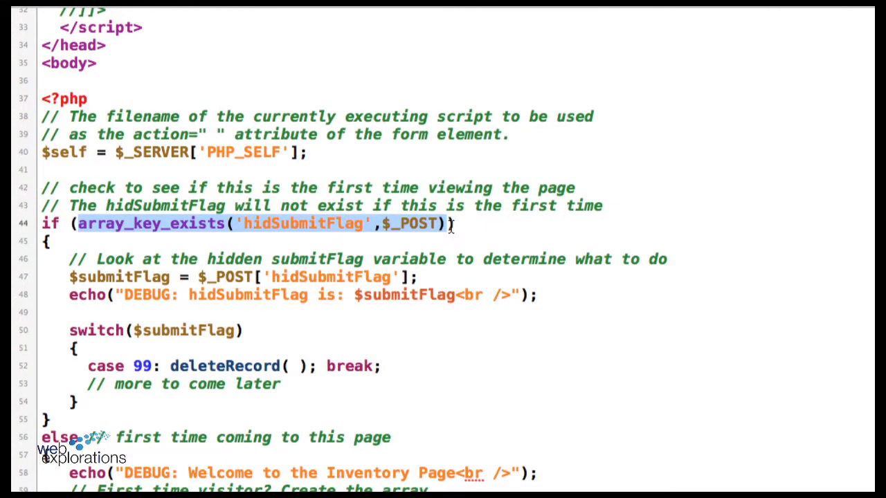
pyautogui.scroll(-3)
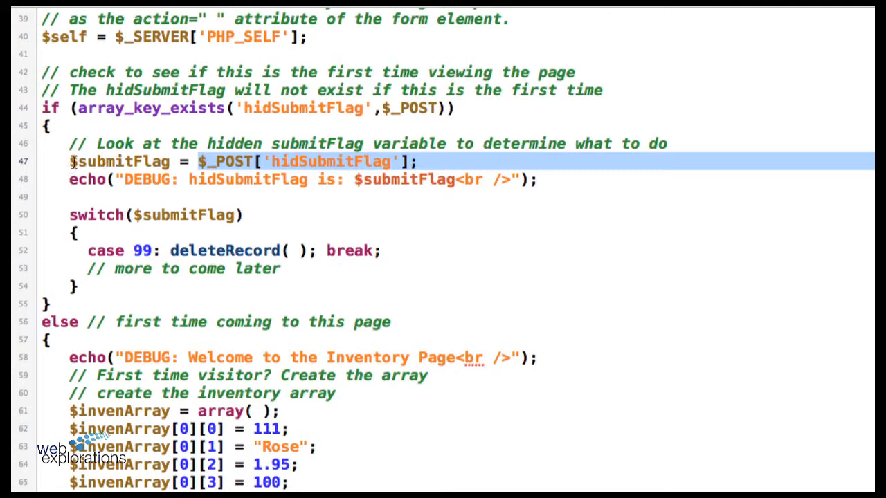
pyautogui.doubleClick(118, 160)
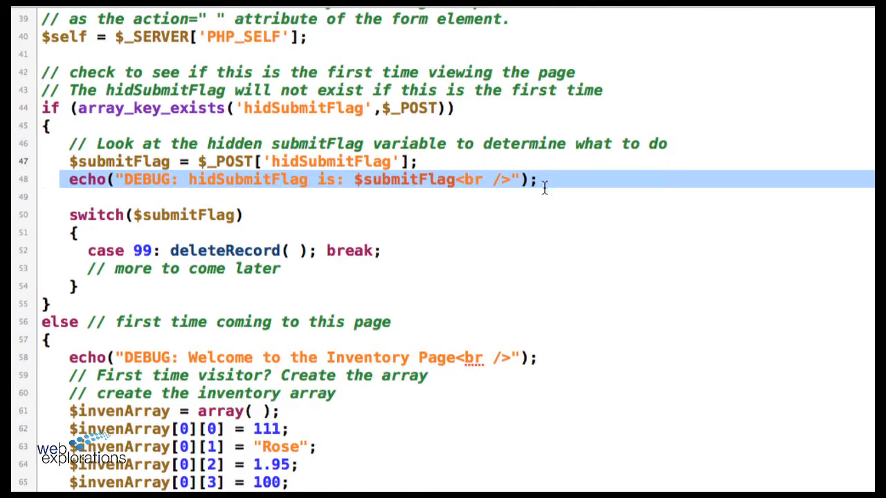
pyautogui.scroll(-3)
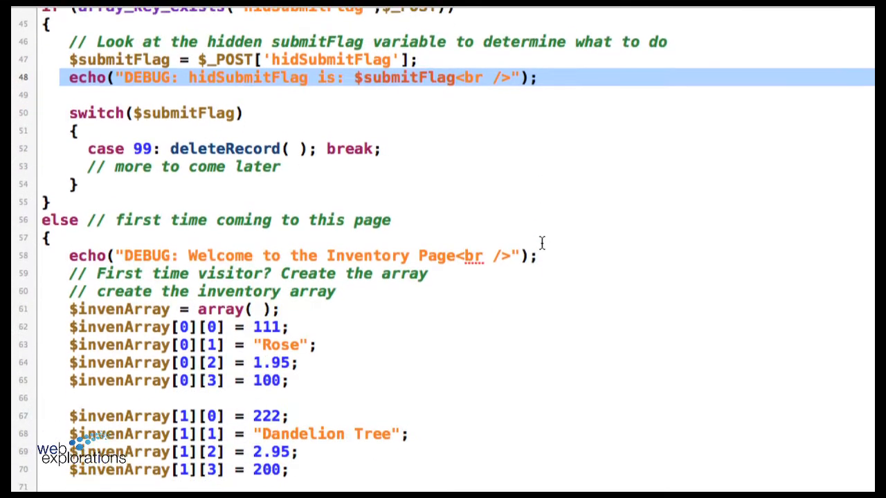
pyautogui.scroll(3)
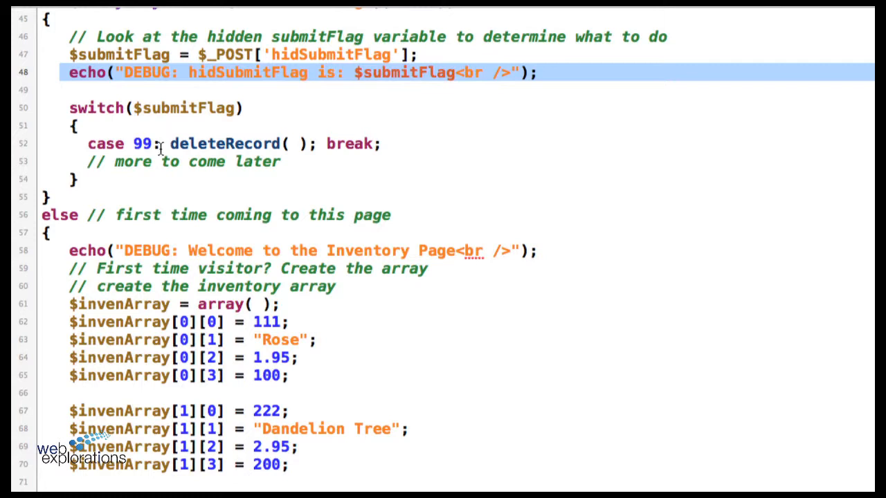
pyautogui.moveTo(284, 160)
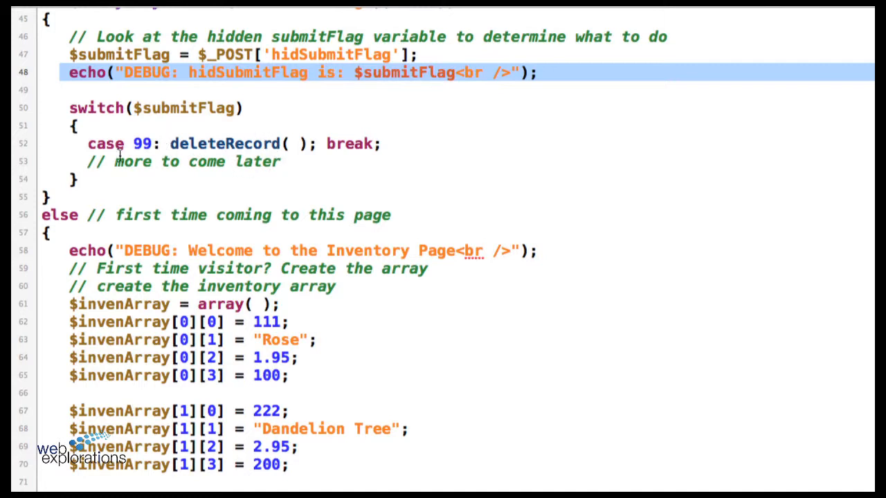
pyautogui.moveTo(182, 72)
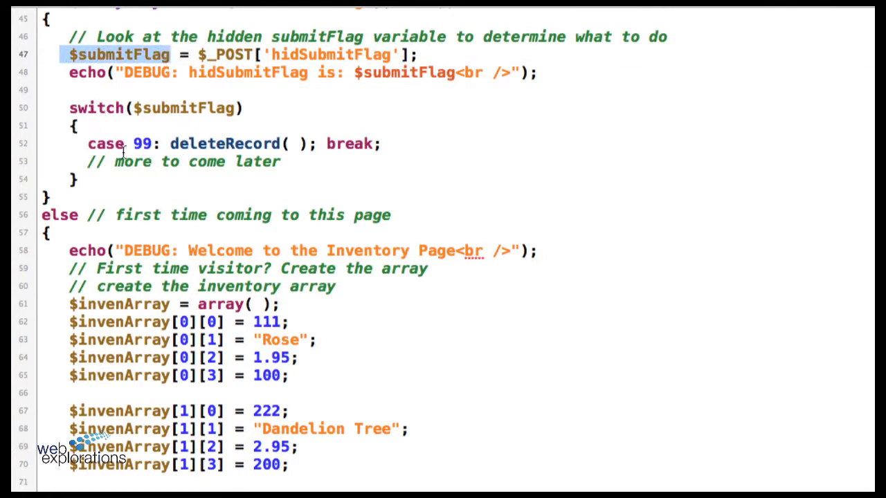
pyautogui.doubleClick(141, 142)
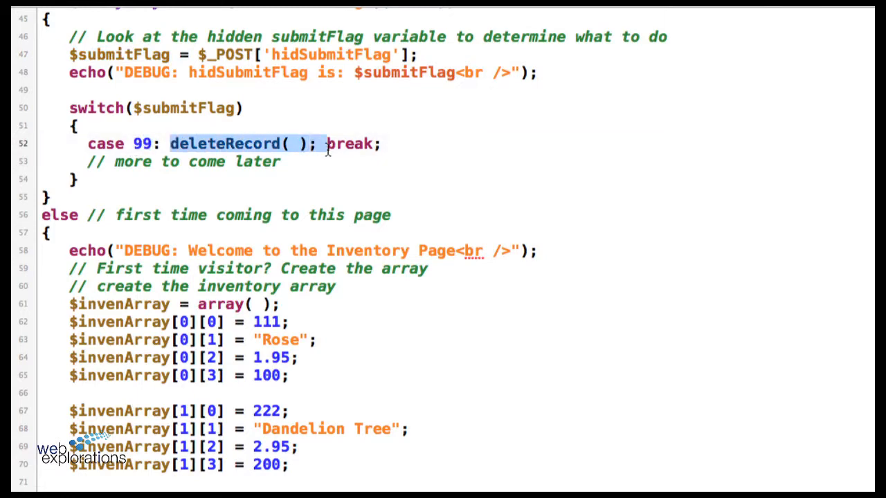
pyautogui.scroll(-3)
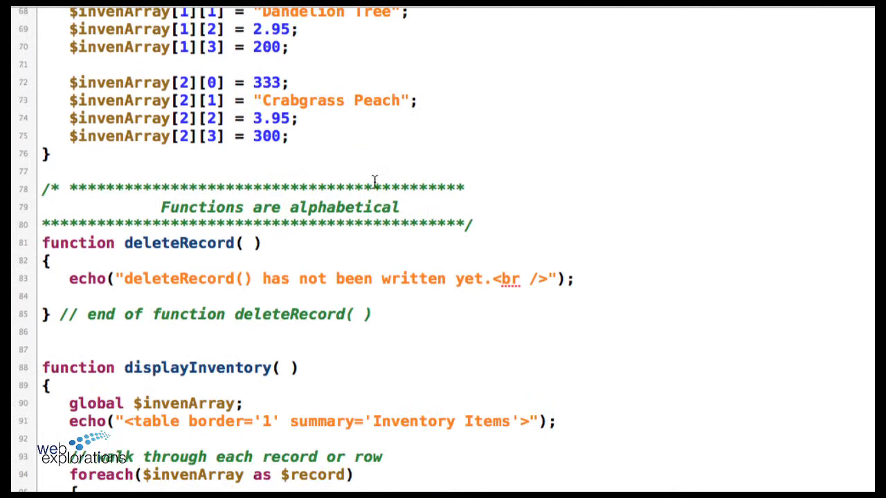
pyautogui.scroll(-3)
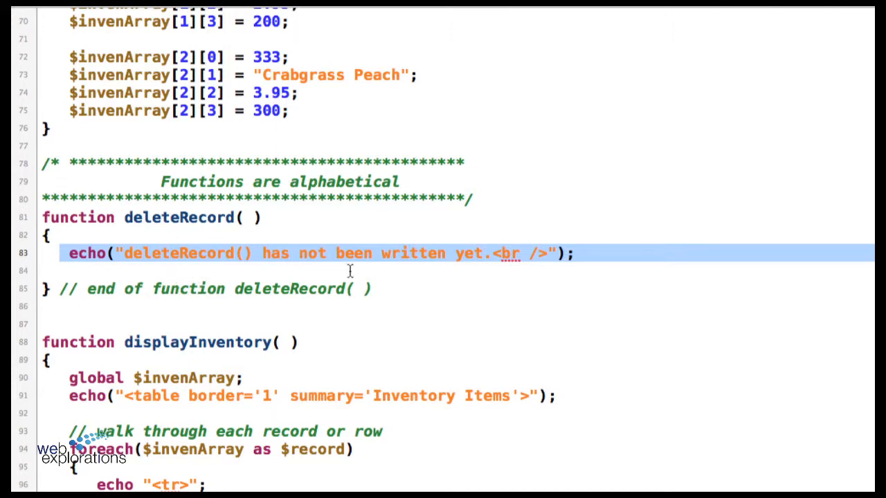
pyautogui.scroll(3)
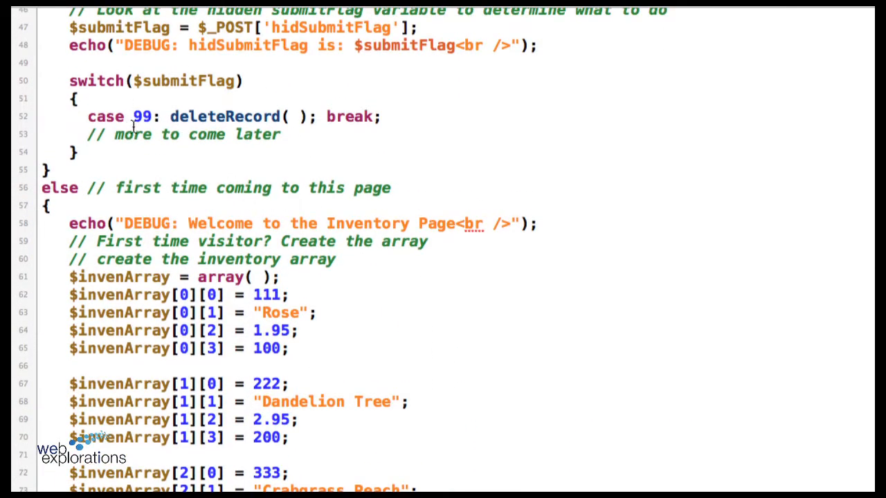
pyautogui.scroll(-3)
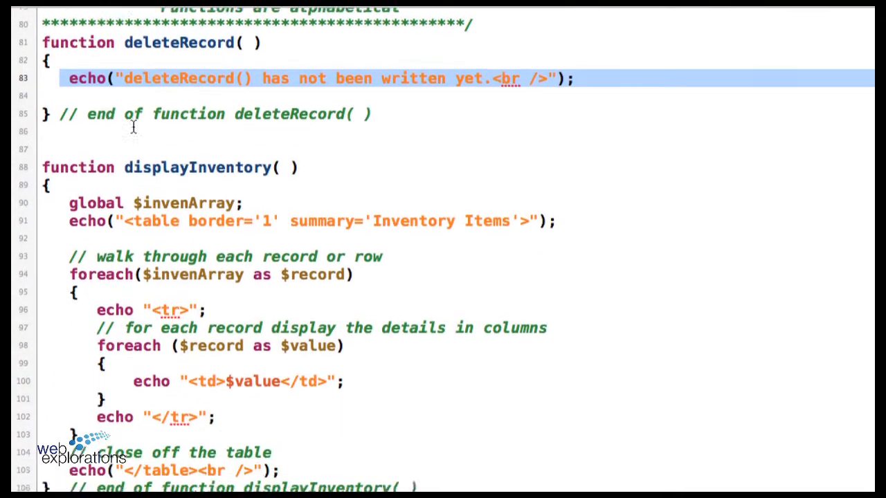
pyautogui.scroll(-3)
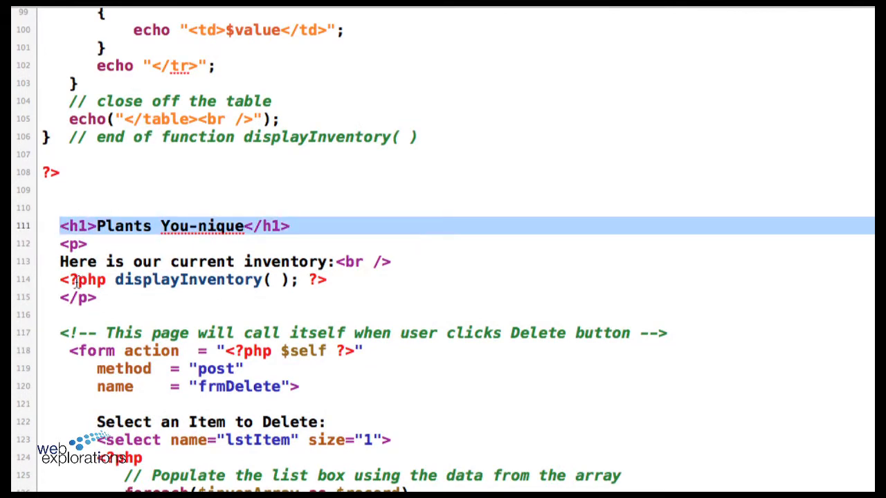
pyautogui.scroll(3)
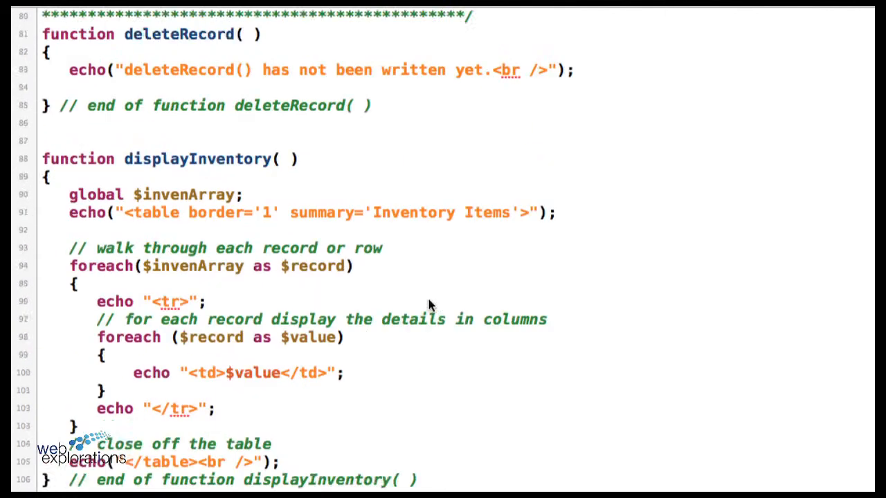
pyautogui.scroll(-3)
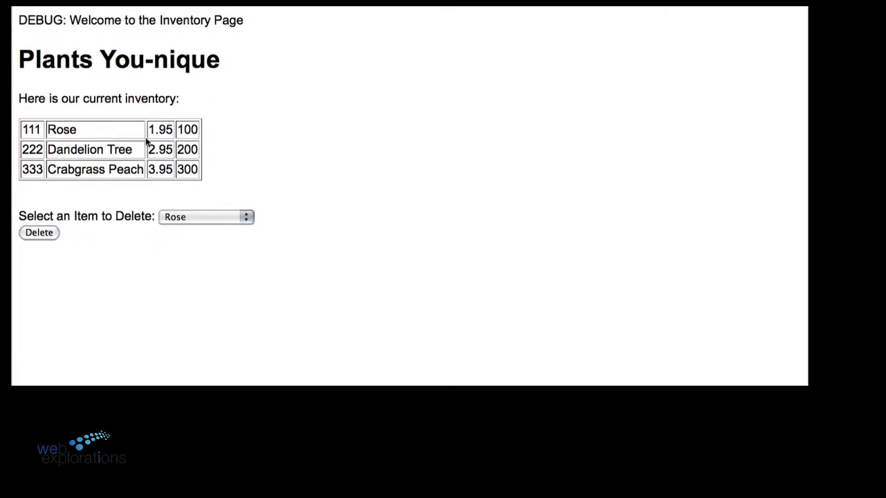
# View the rendered inventory6.php page with its three-plant table and Delete form
pyautogui.click(39, 233)
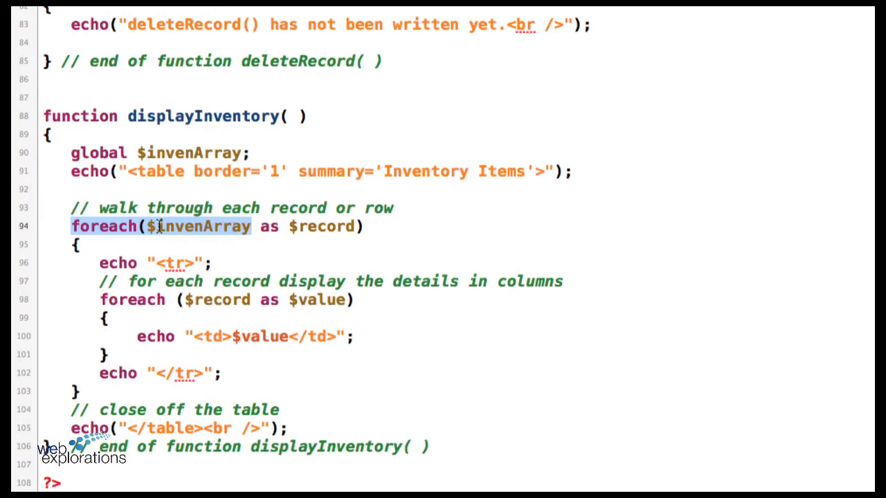
pyautogui.moveTo(271, 262)
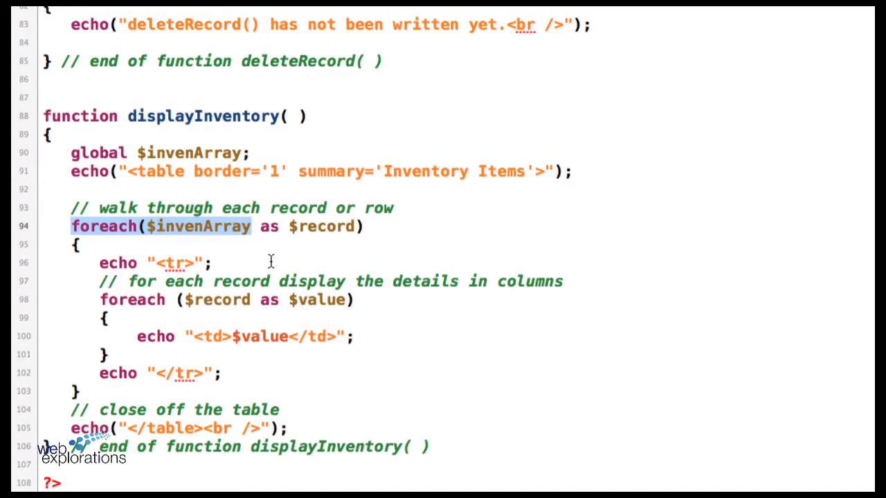
pyautogui.scroll(3)
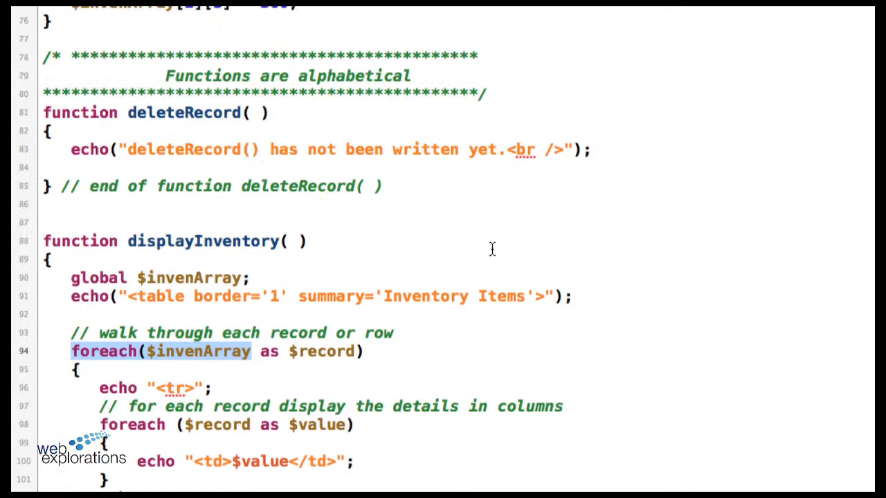
pyautogui.scroll(3)
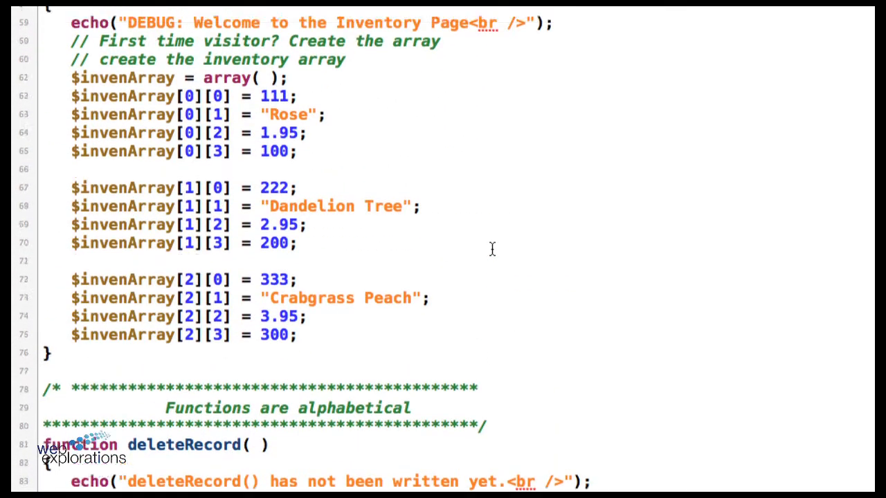
pyautogui.scroll(3)
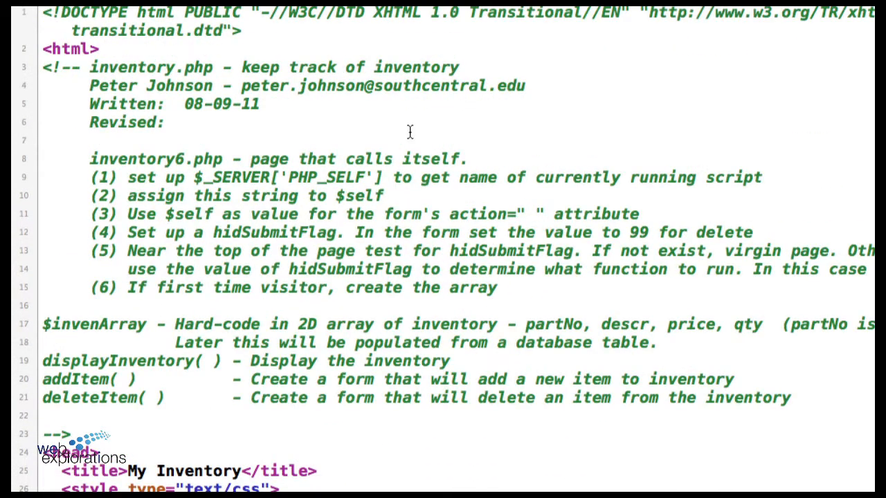
pyautogui.scroll(-3)
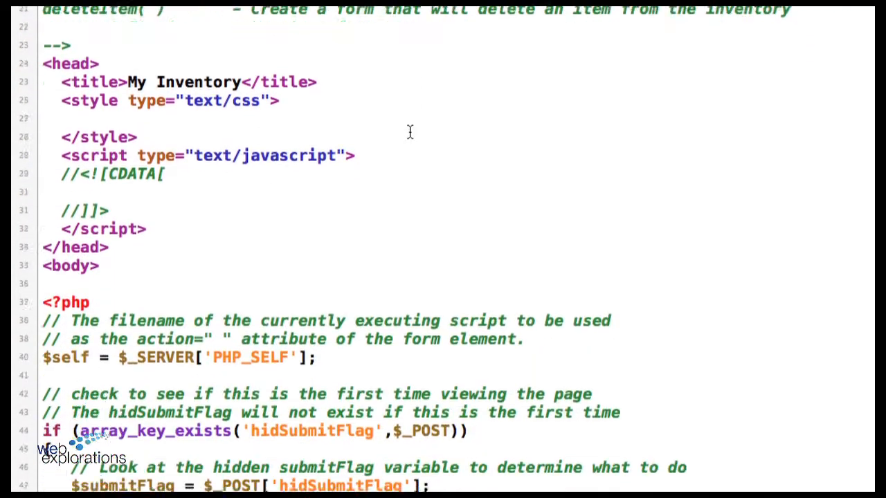
pyautogui.scroll(-3)
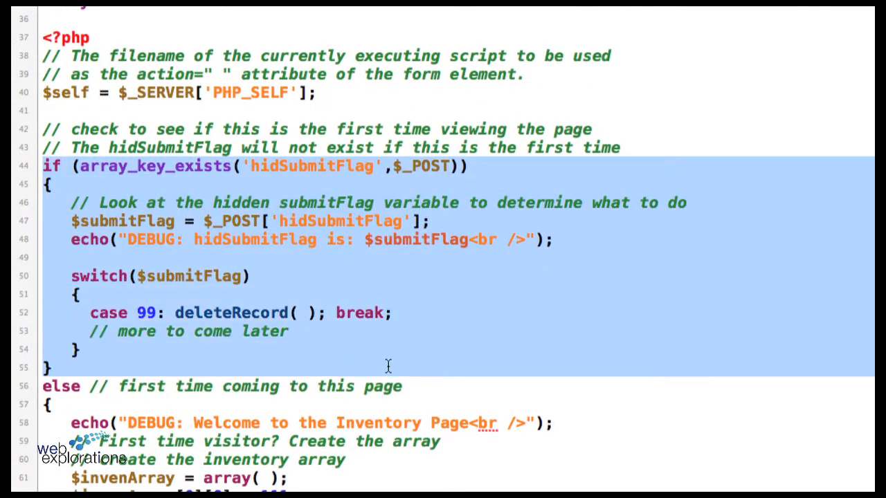
pyautogui.moveTo(528, 271)
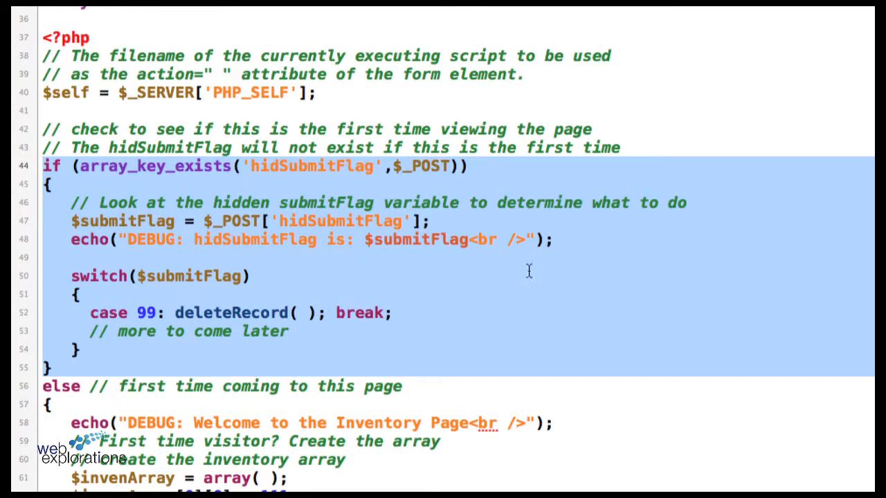
pyautogui.moveTo(209, 266)
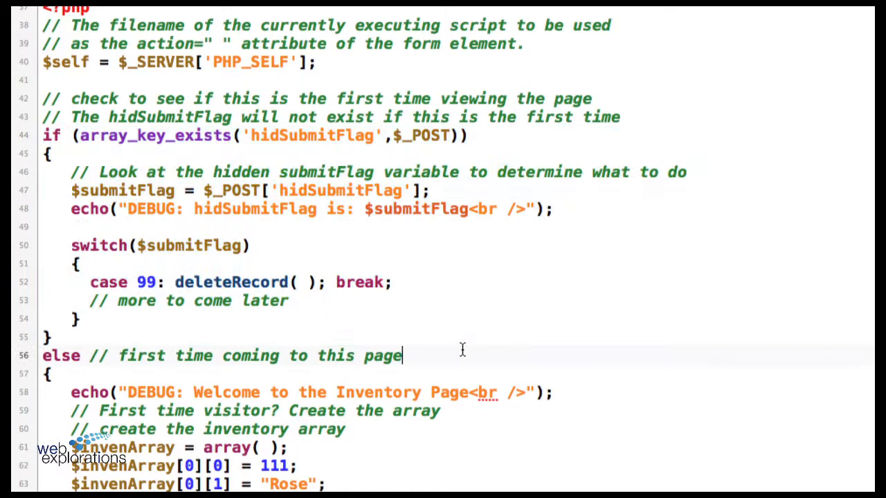
pyautogui.scroll(-3)
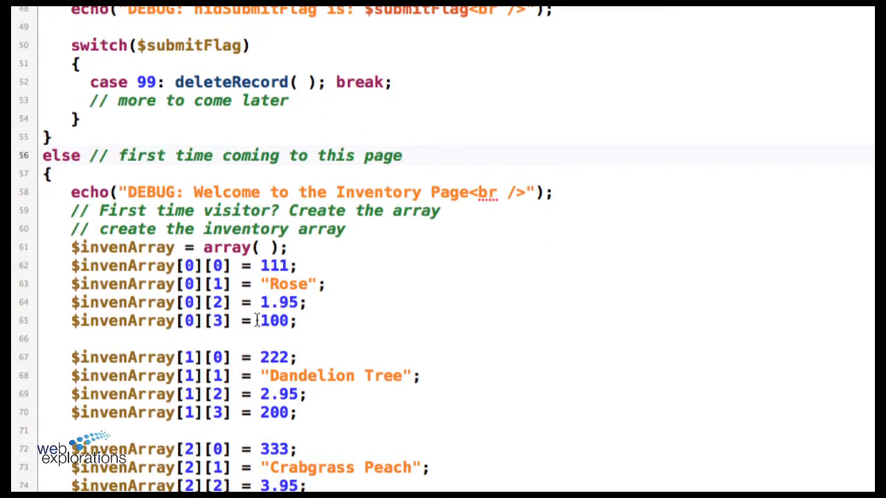
pyautogui.moveTo(310, 327)
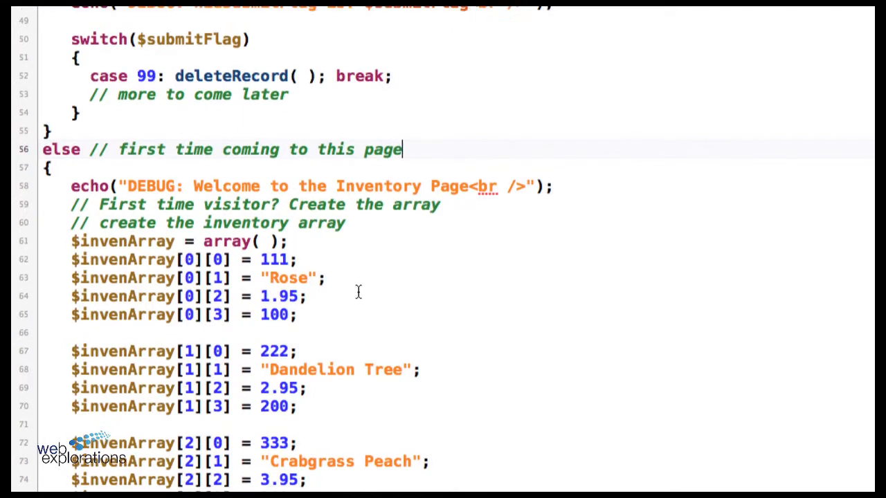
pyautogui.scroll(-3)
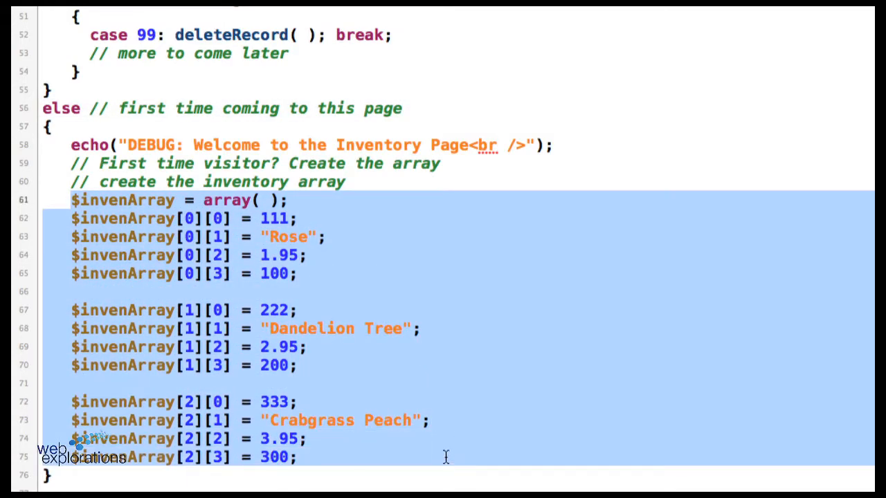
pyautogui.scroll(3)
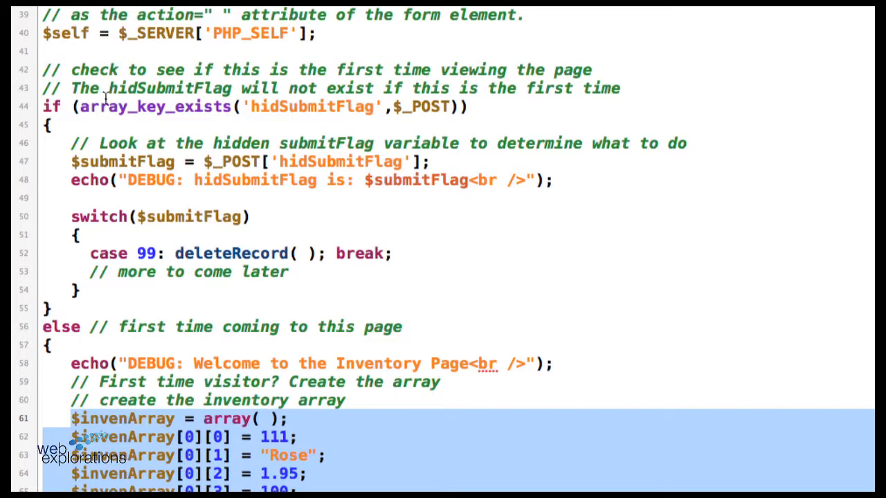
pyautogui.moveTo(163, 158)
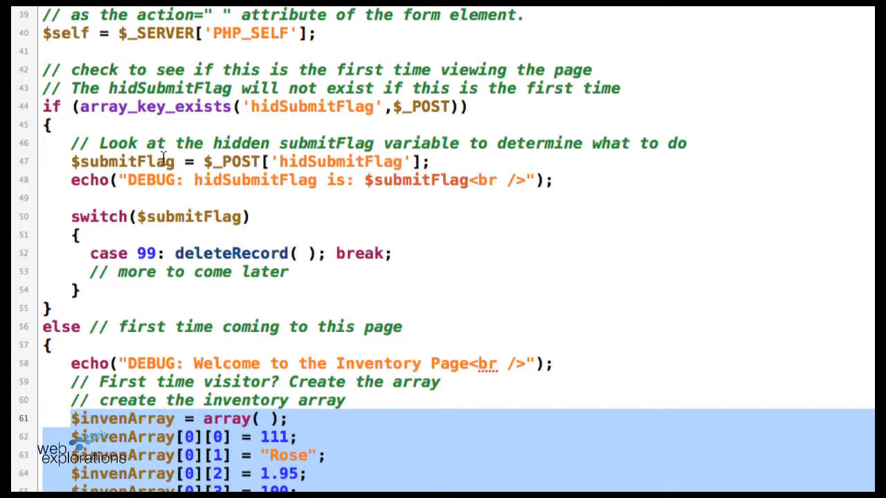
pyautogui.scroll(-3)
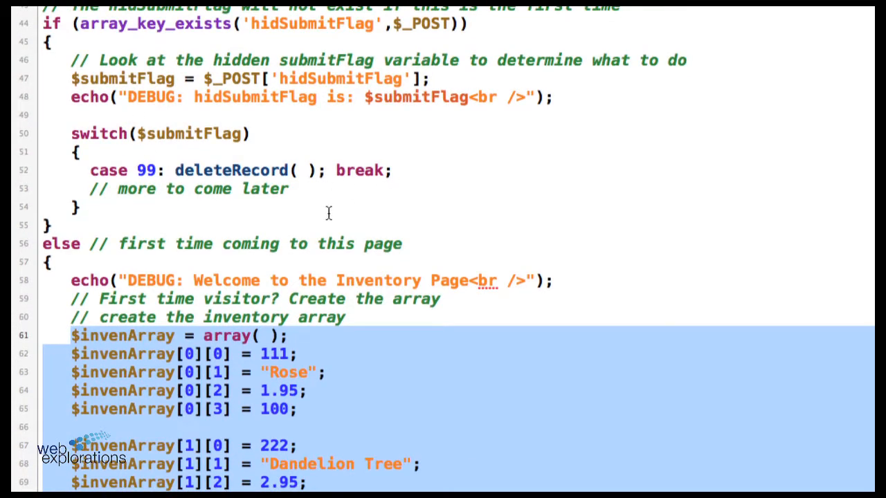
pyautogui.moveTo(290, 170)
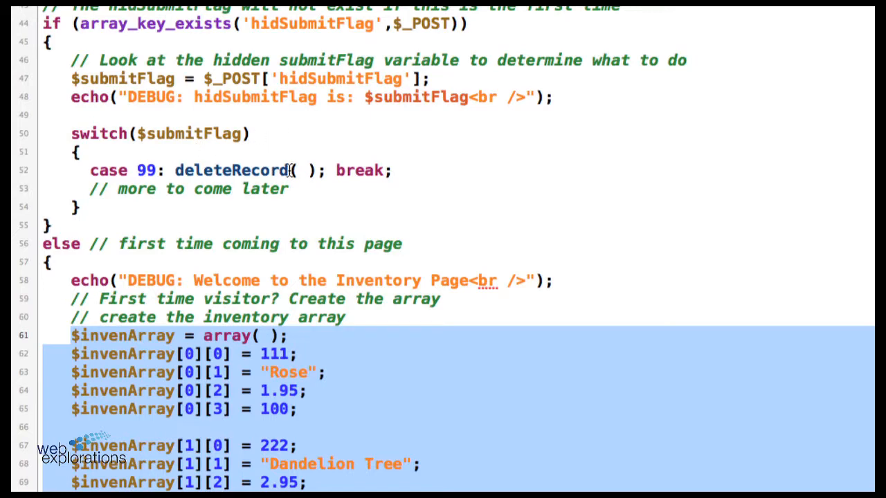
pyautogui.scroll(-3)
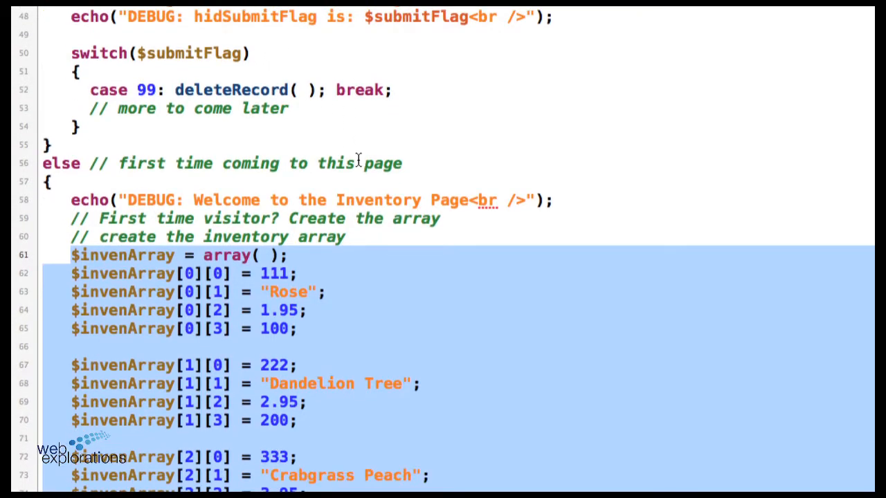
pyautogui.scroll(3)
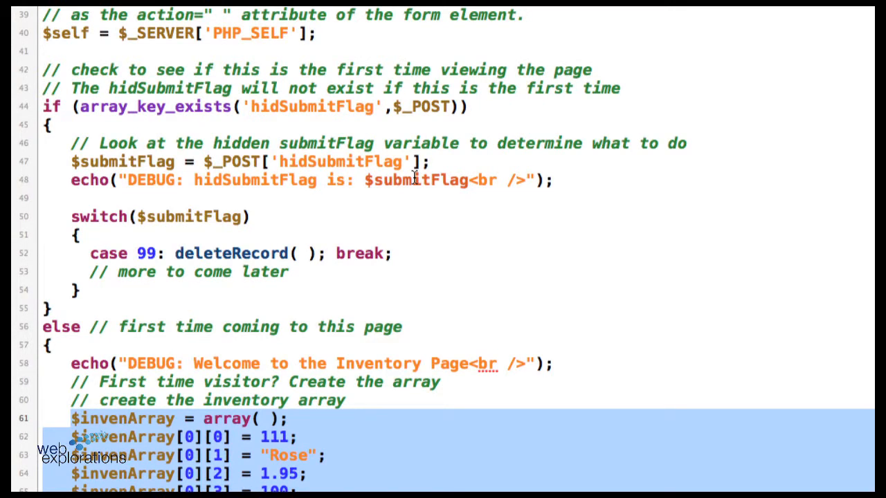
pyautogui.moveTo(436, 287)
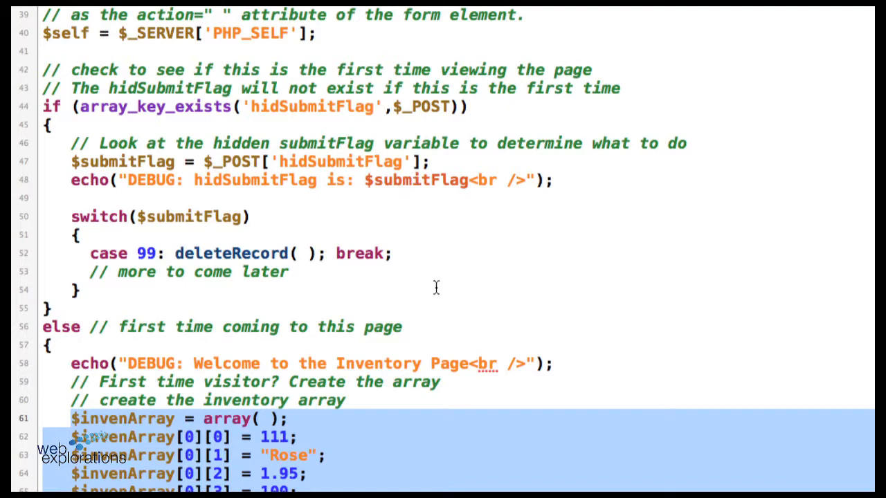
pyautogui.scroll(-3)
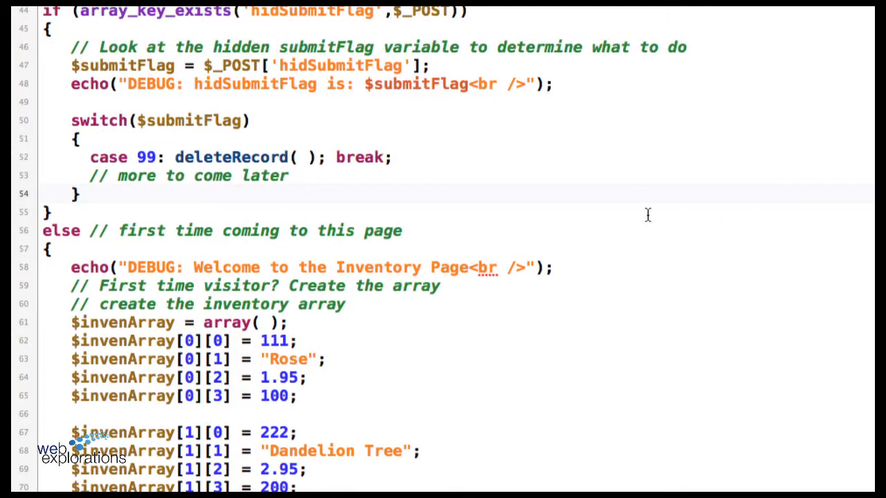
pyautogui.moveTo(625, 207)
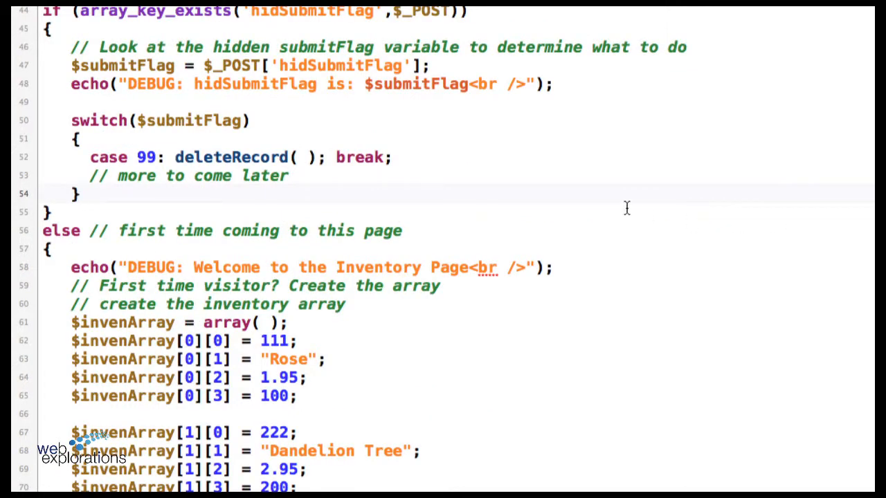
pyautogui.click(77, 194)
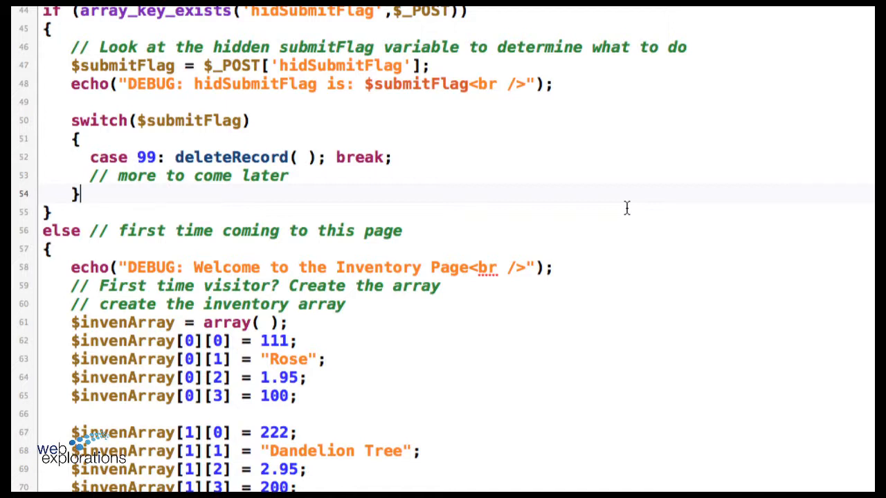